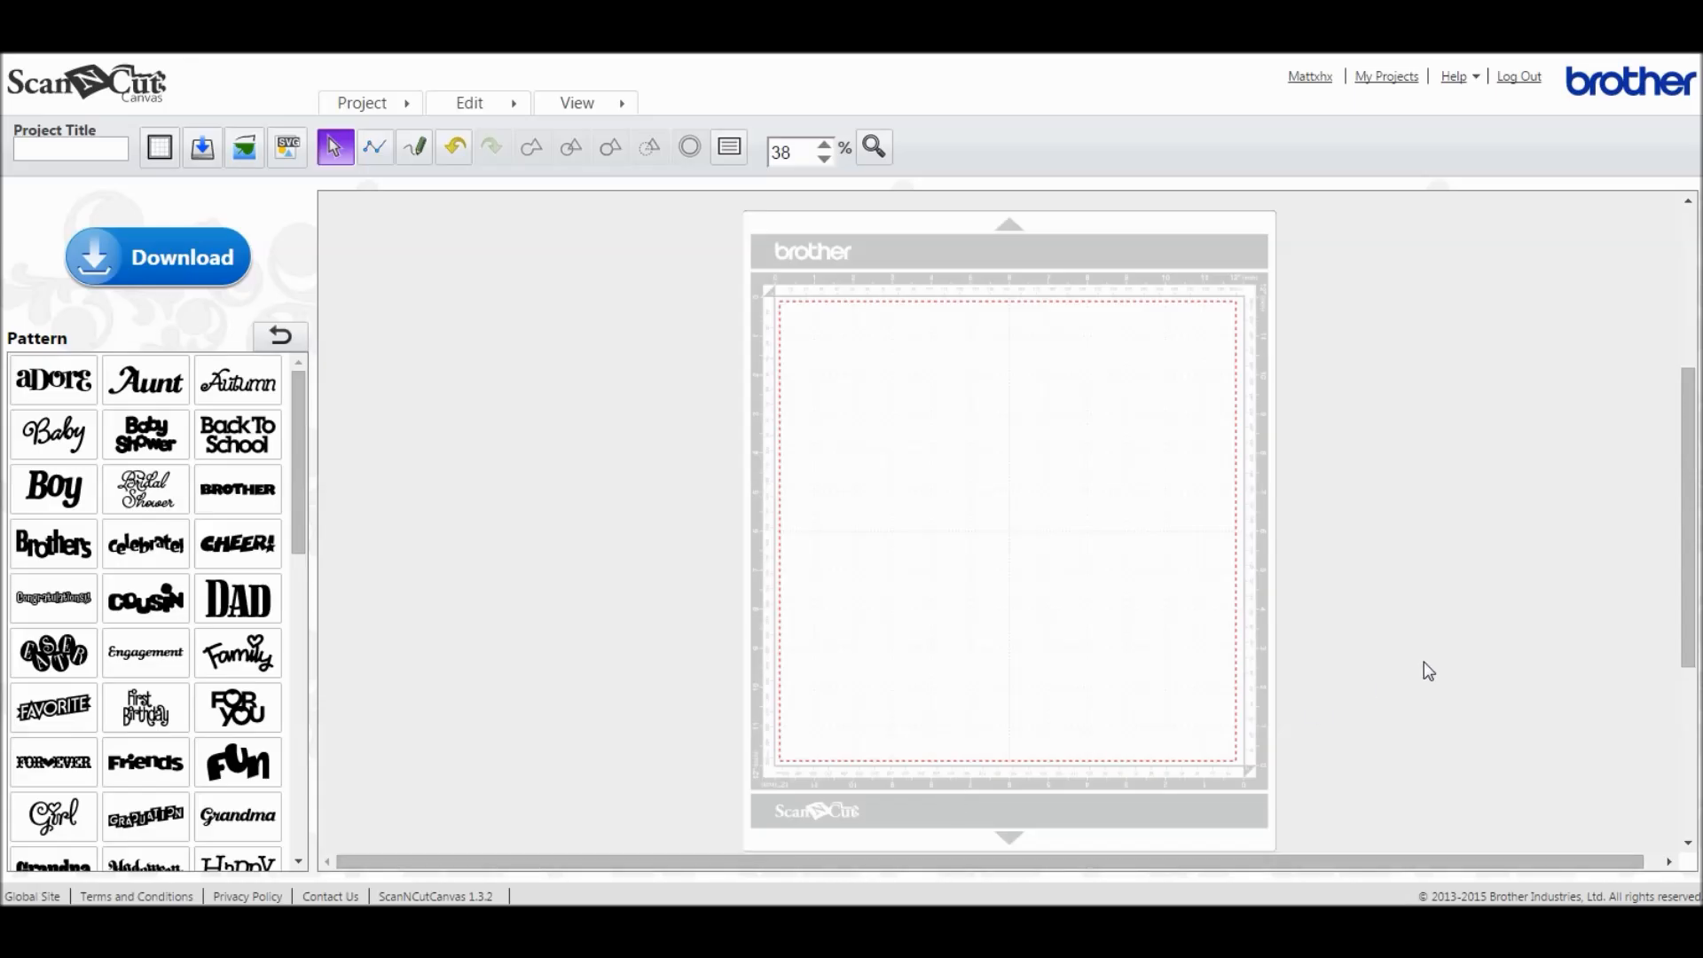
pyautogui.moveTo(1505, 692)
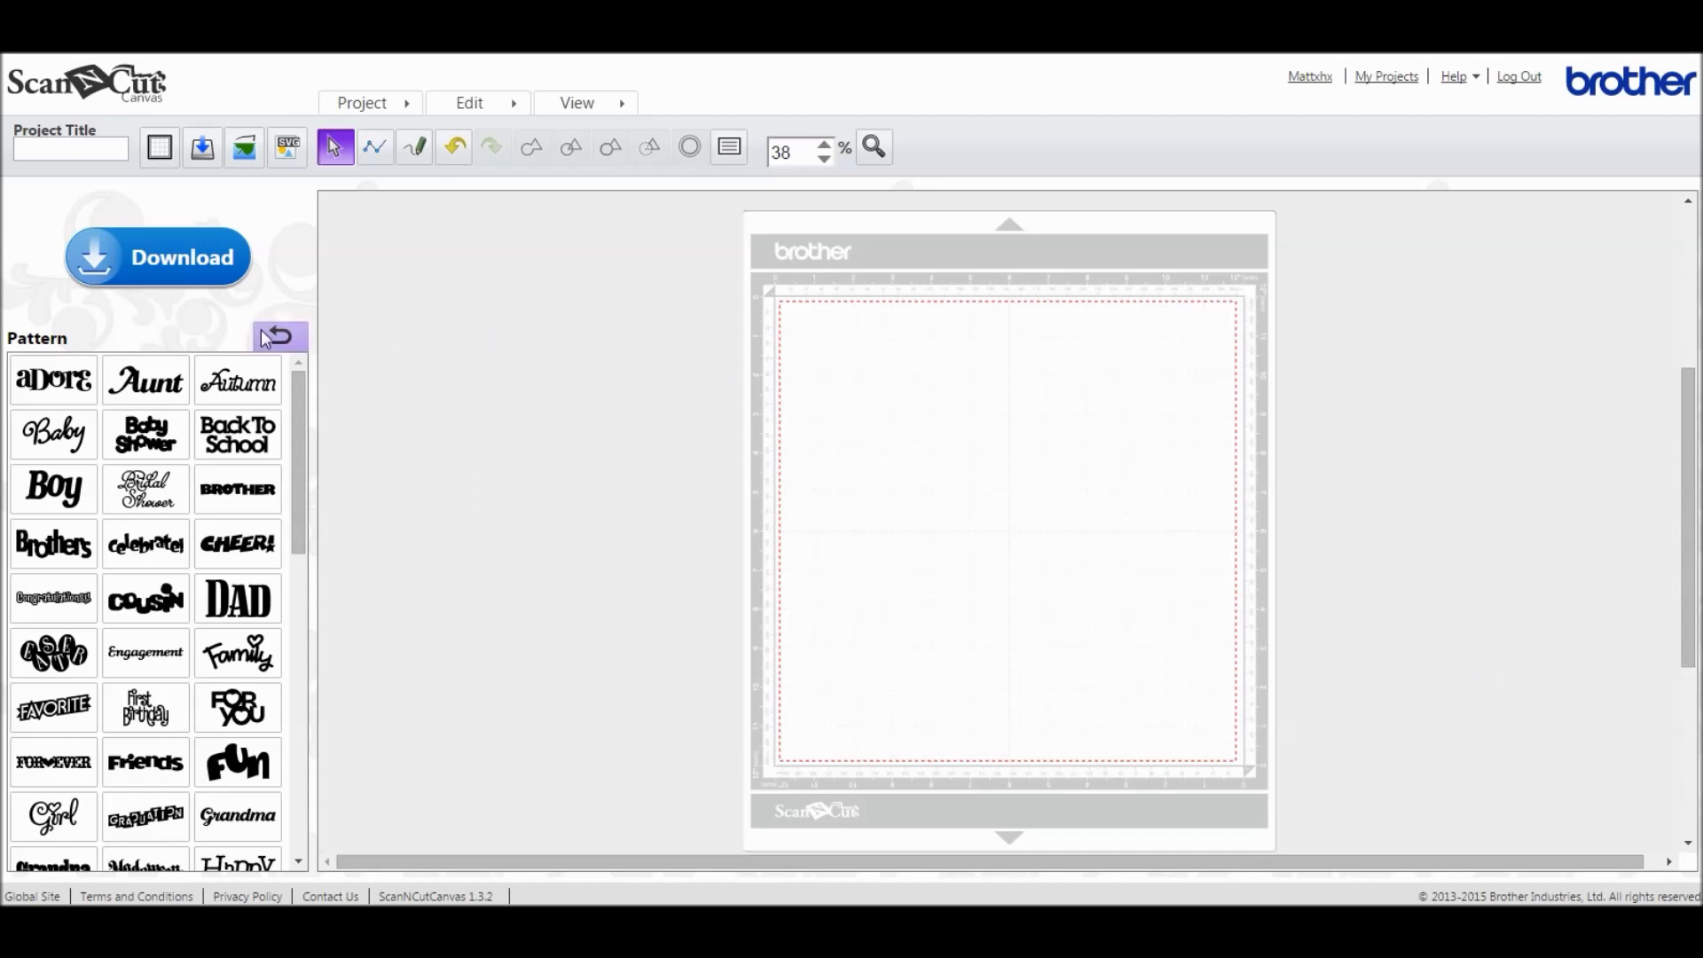
# Step: Go back to the top-level pattern categories: Basic, Border, Logo and Text
pyautogui.click(278, 335)
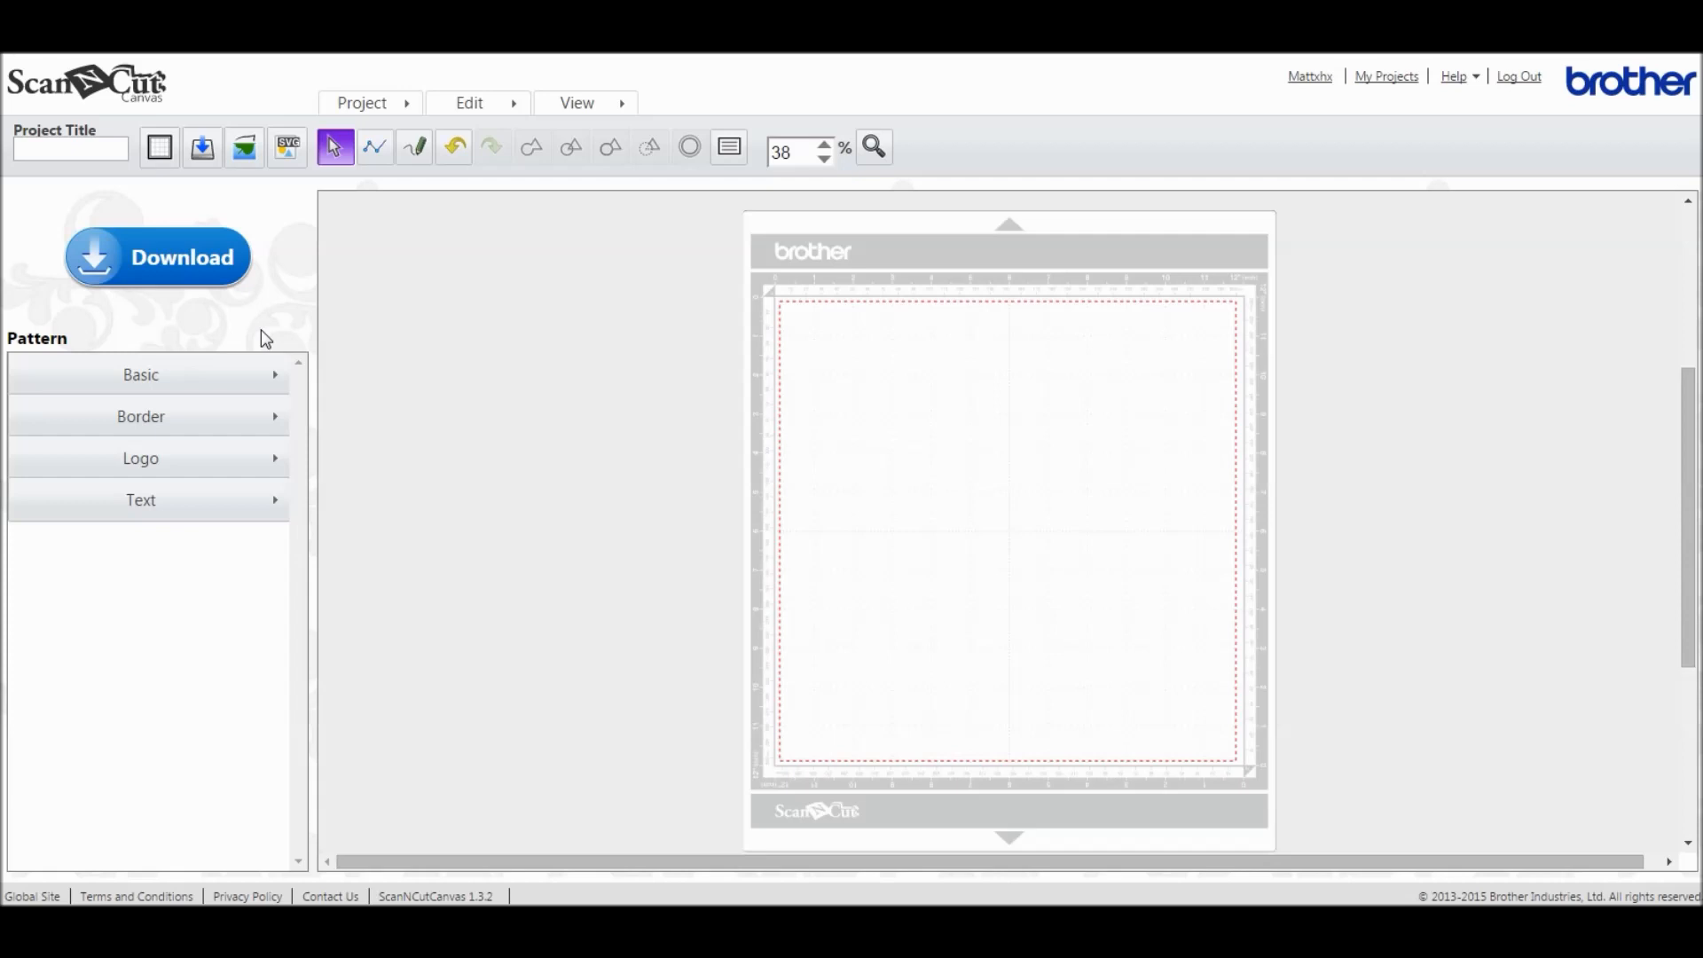
pyautogui.moveTo(252, 353)
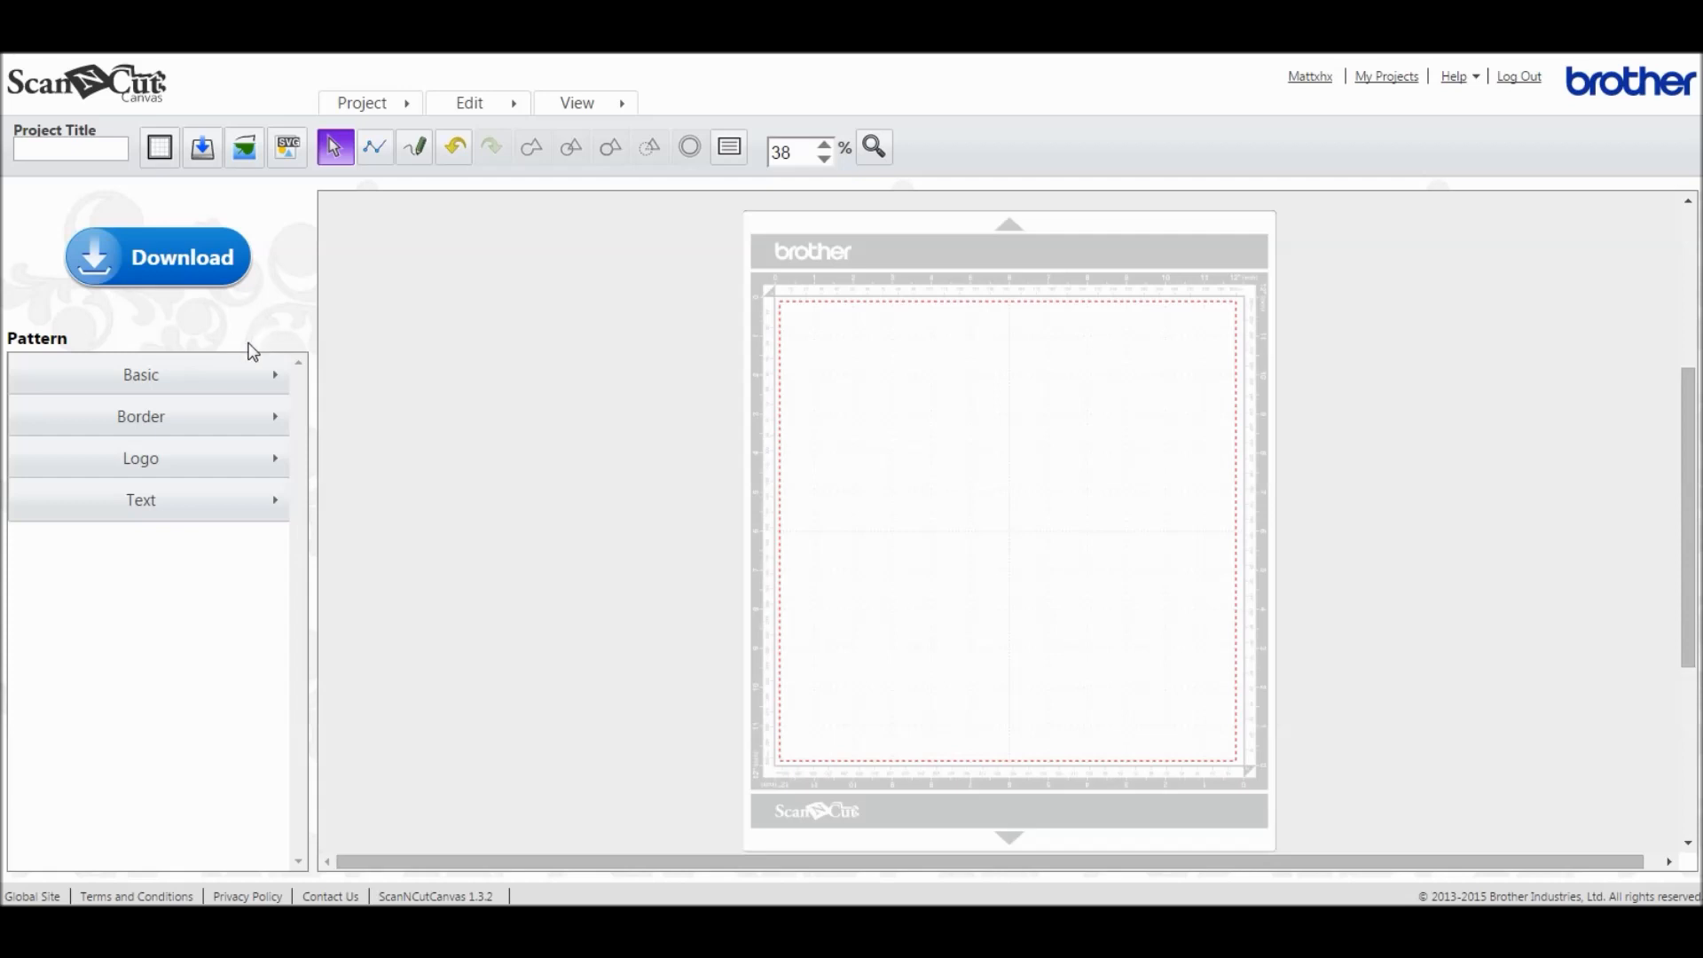
# Step: Add a Basic square, about 9.28 by 9.31 inches, to the mat and select it
pyautogui.click(140, 374)
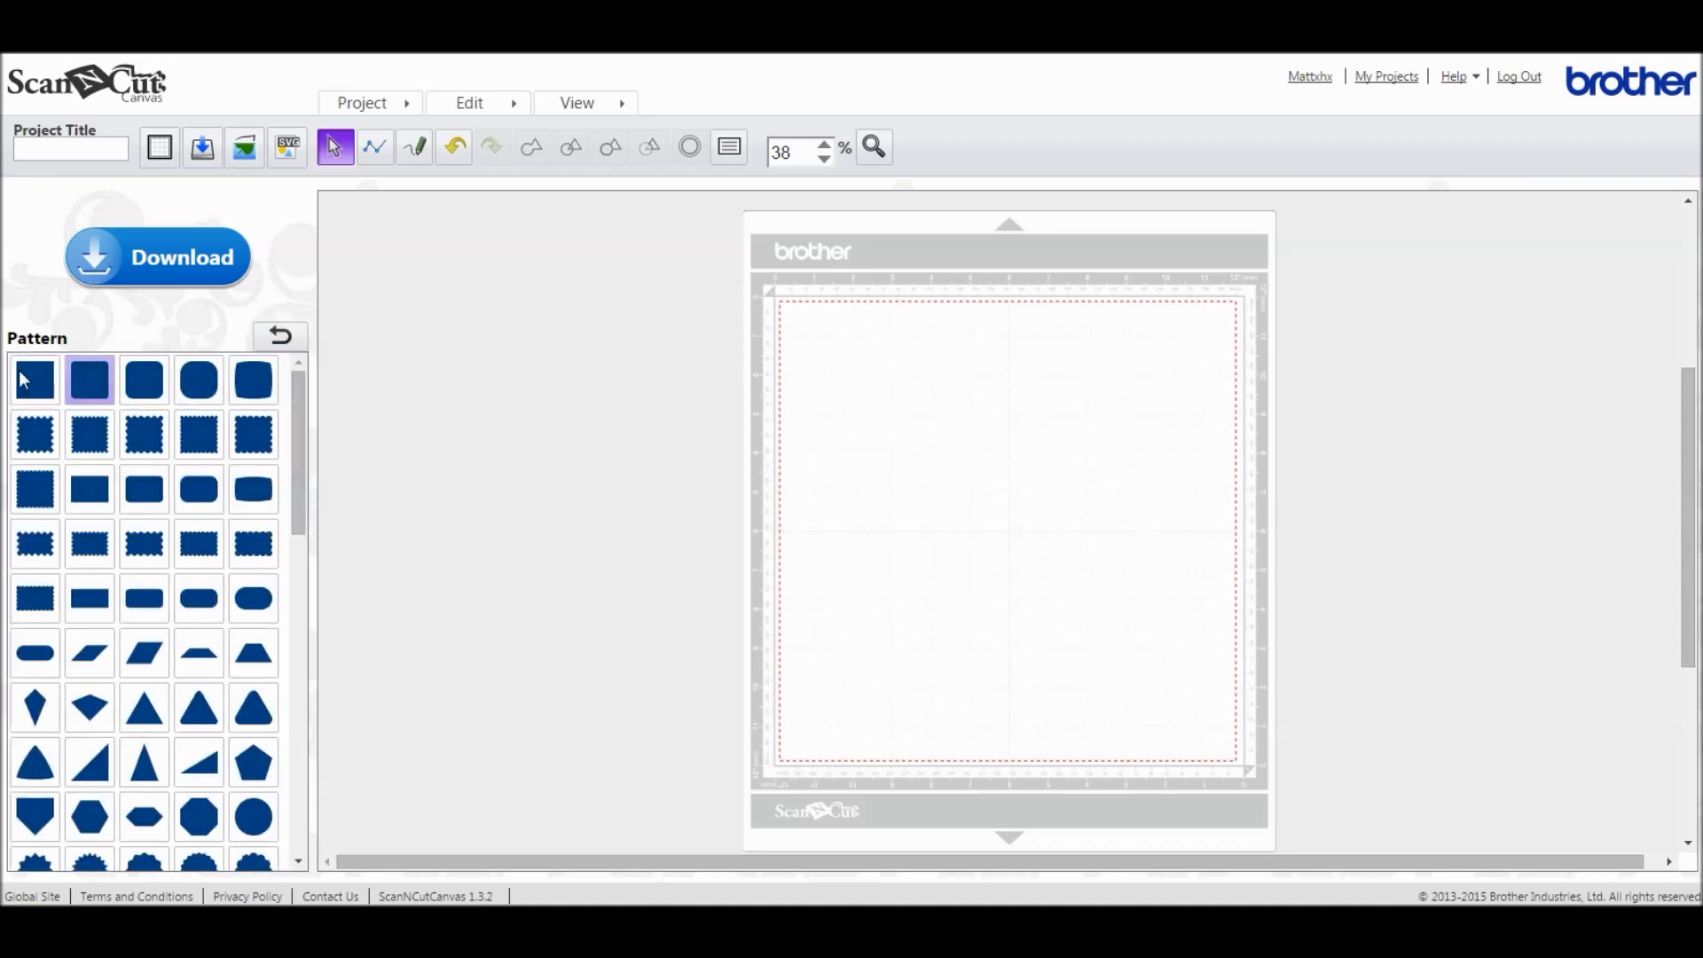
pyautogui.click(34, 380)
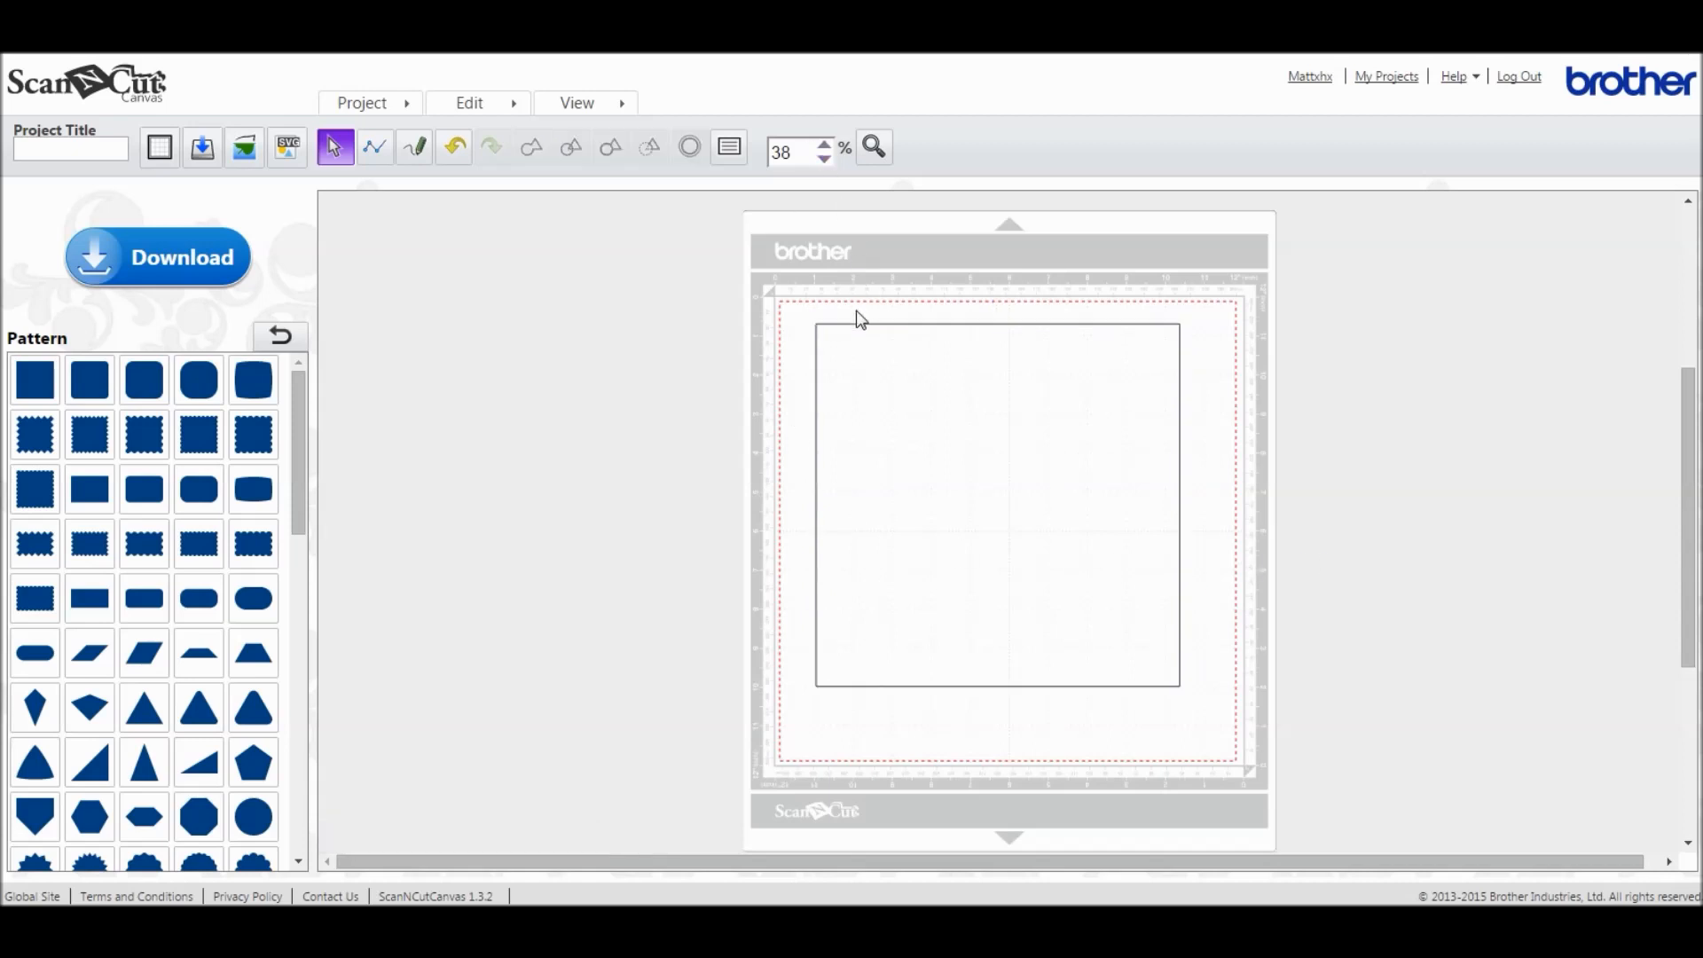
pyautogui.click(996, 504)
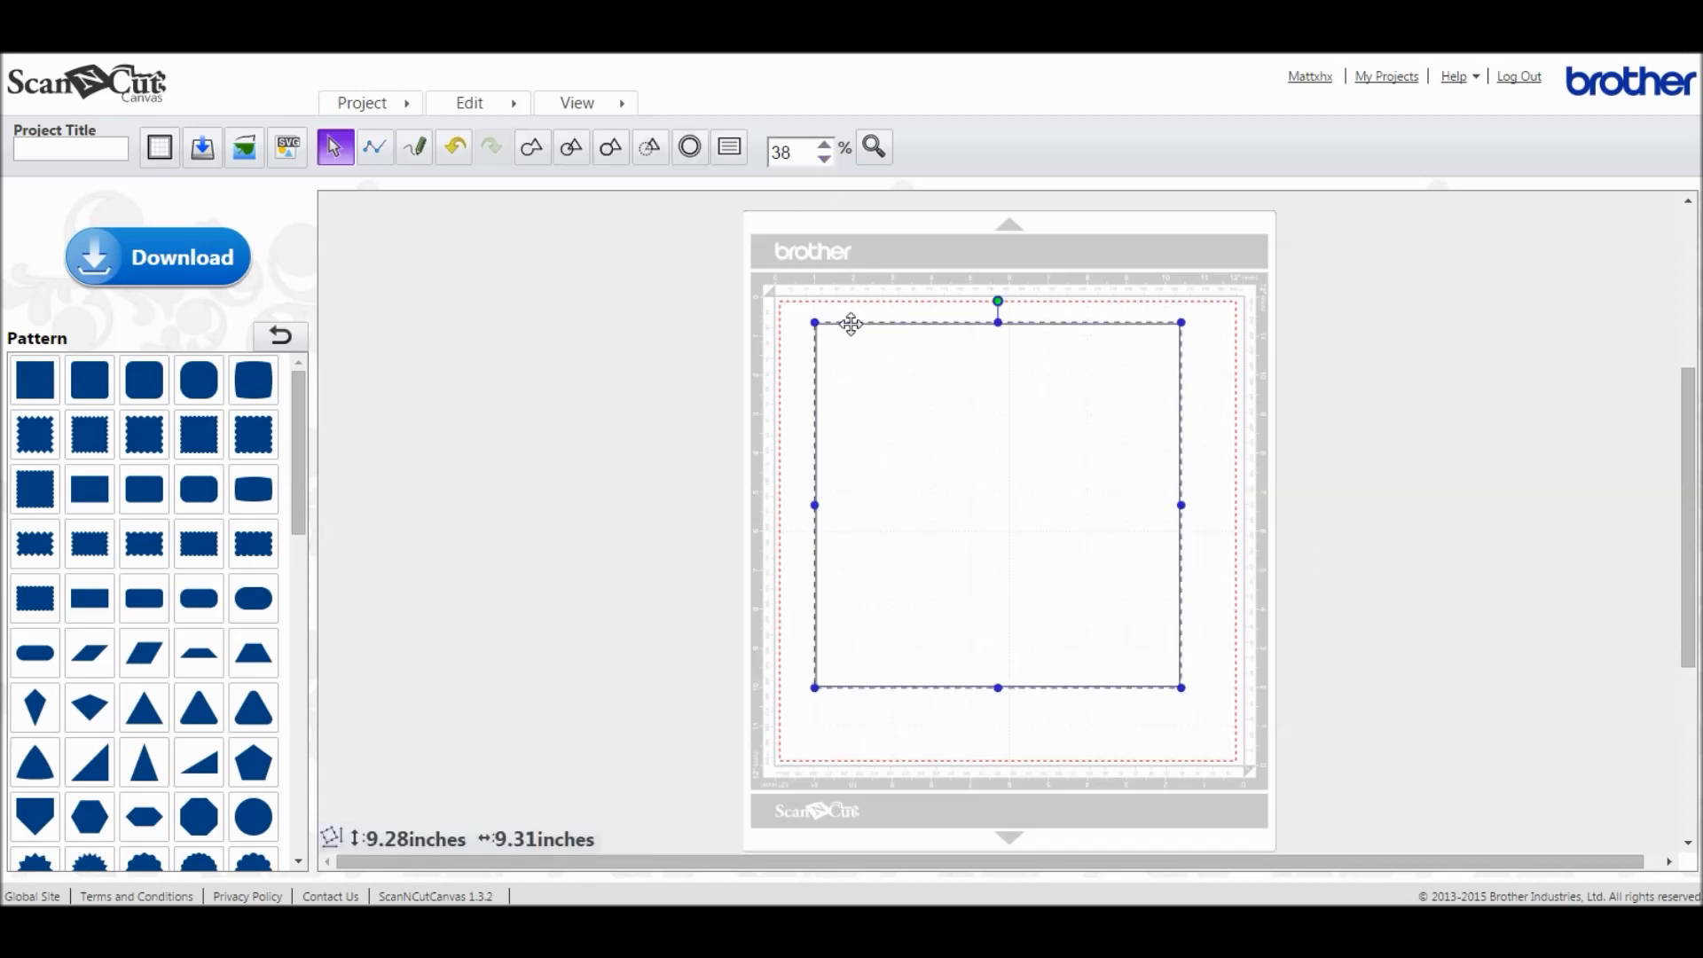
# Step: Create an inward offset line 0.6 inches inside the square with round corners
pyautogui.click(688, 146)
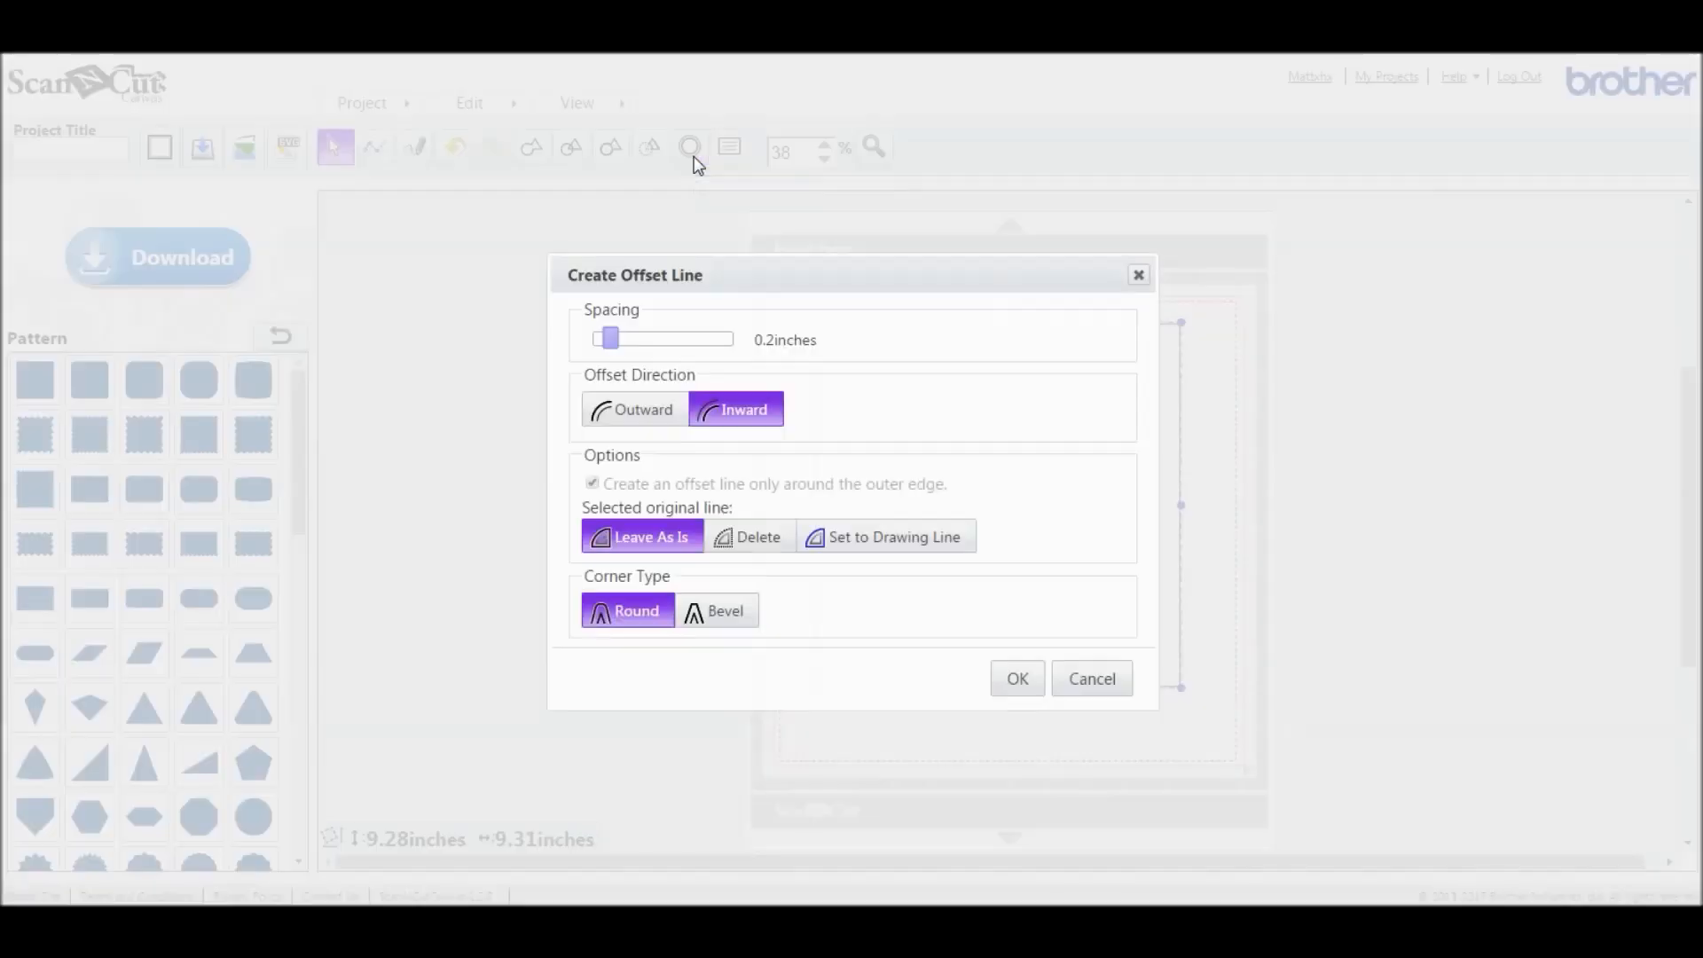
pyautogui.moveTo(608, 338); pyautogui.dragTo(620, 338)
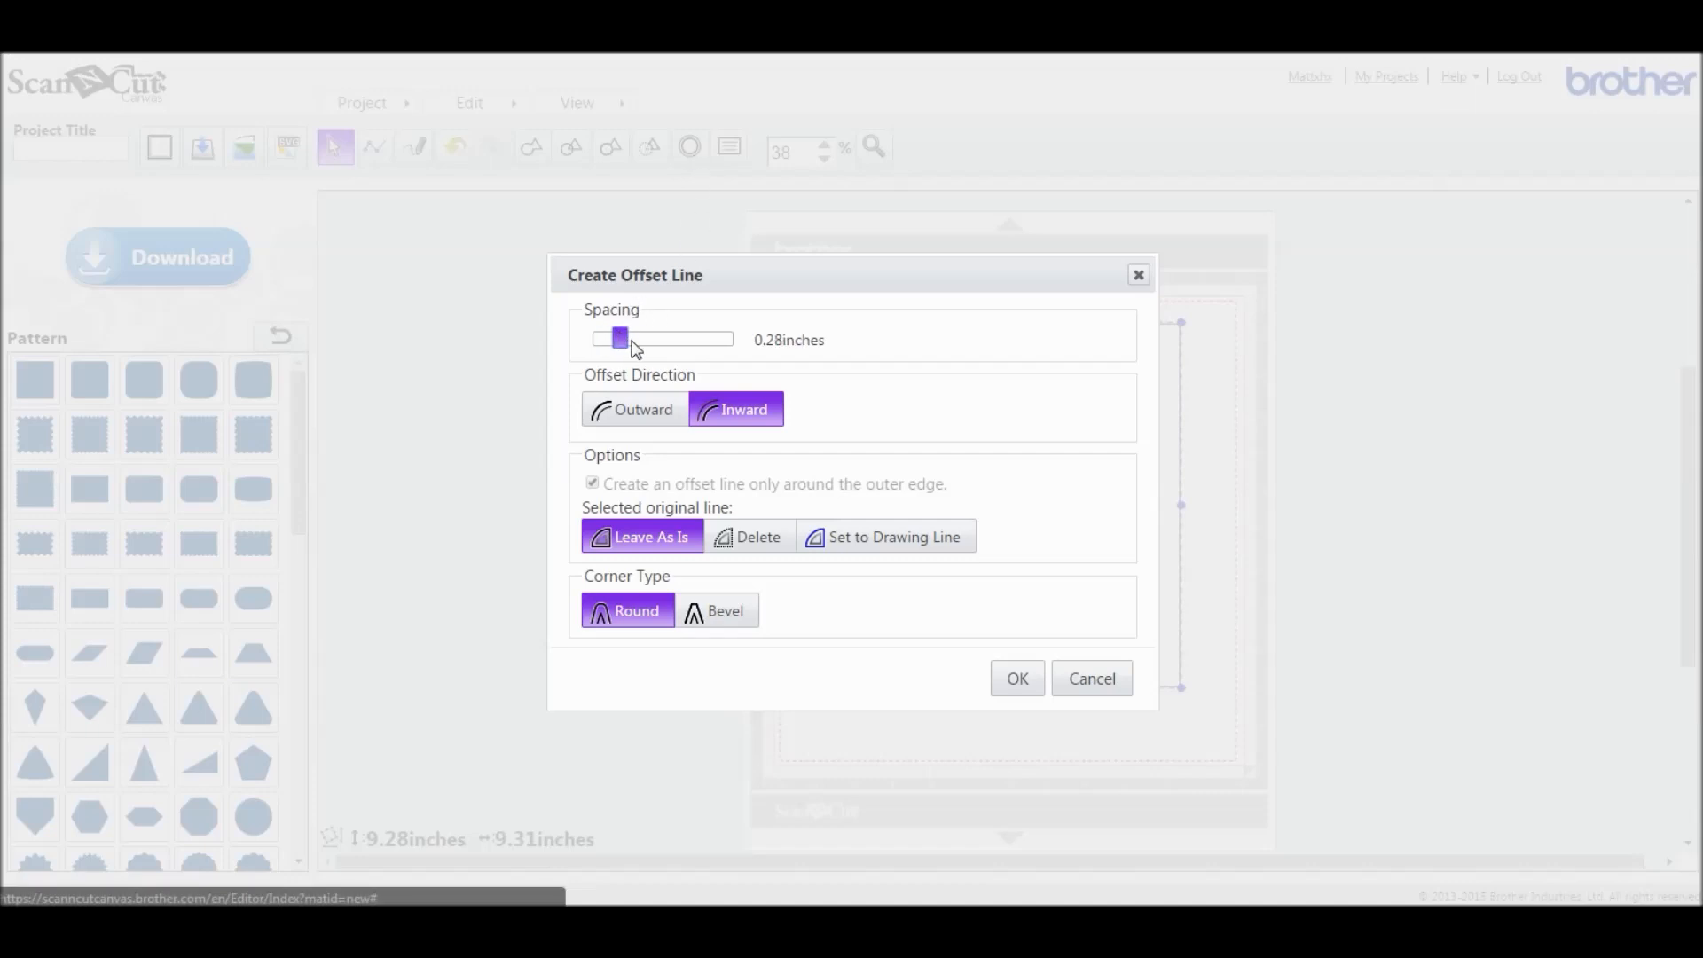
pyautogui.moveTo(620, 338); pyautogui.dragTo(664, 338)
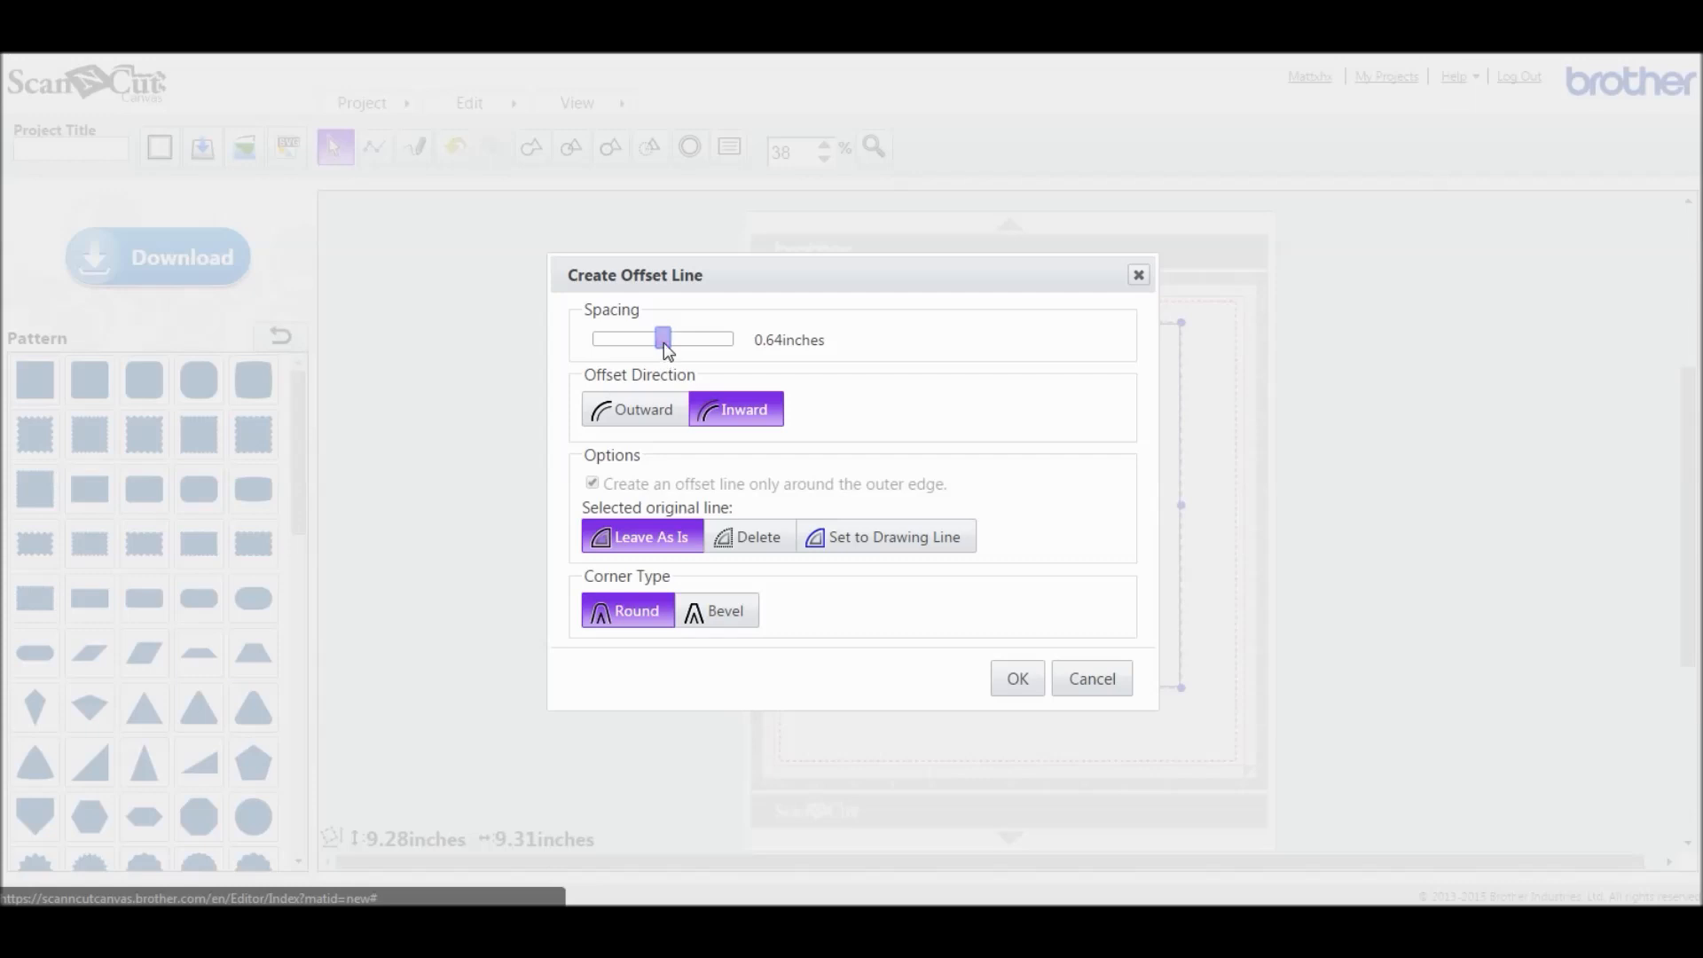
pyautogui.moveTo(664, 339); pyautogui.dragTo(659, 339)
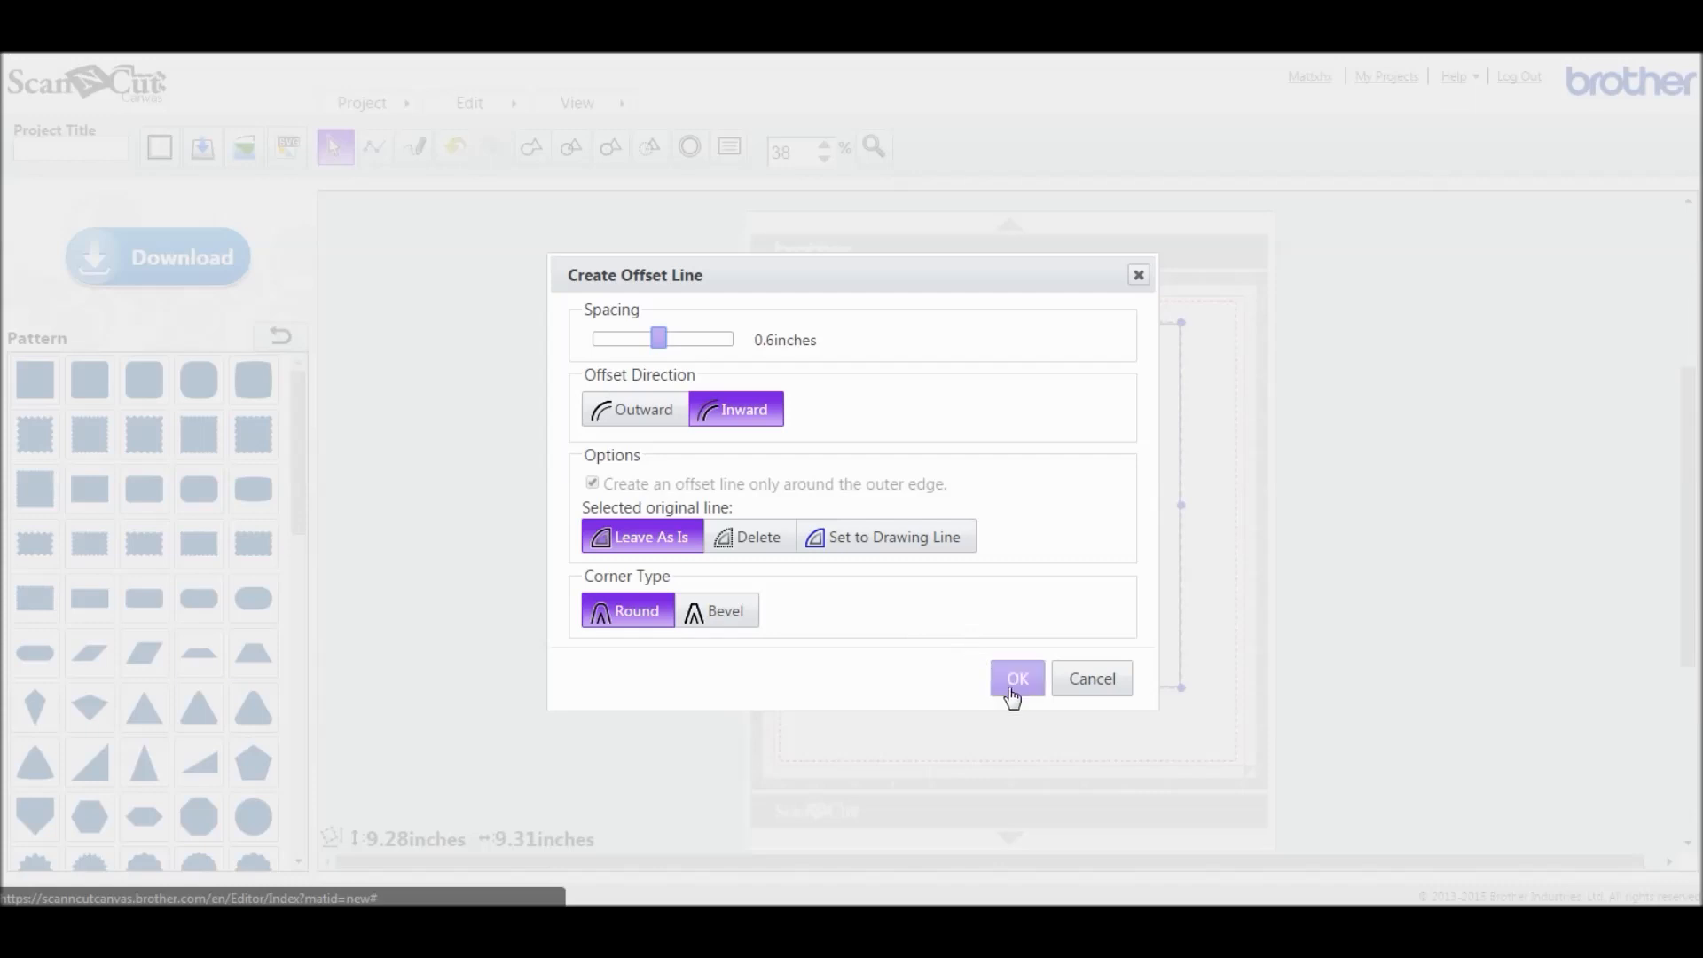
pyautogui.moveTo(1015, 695)
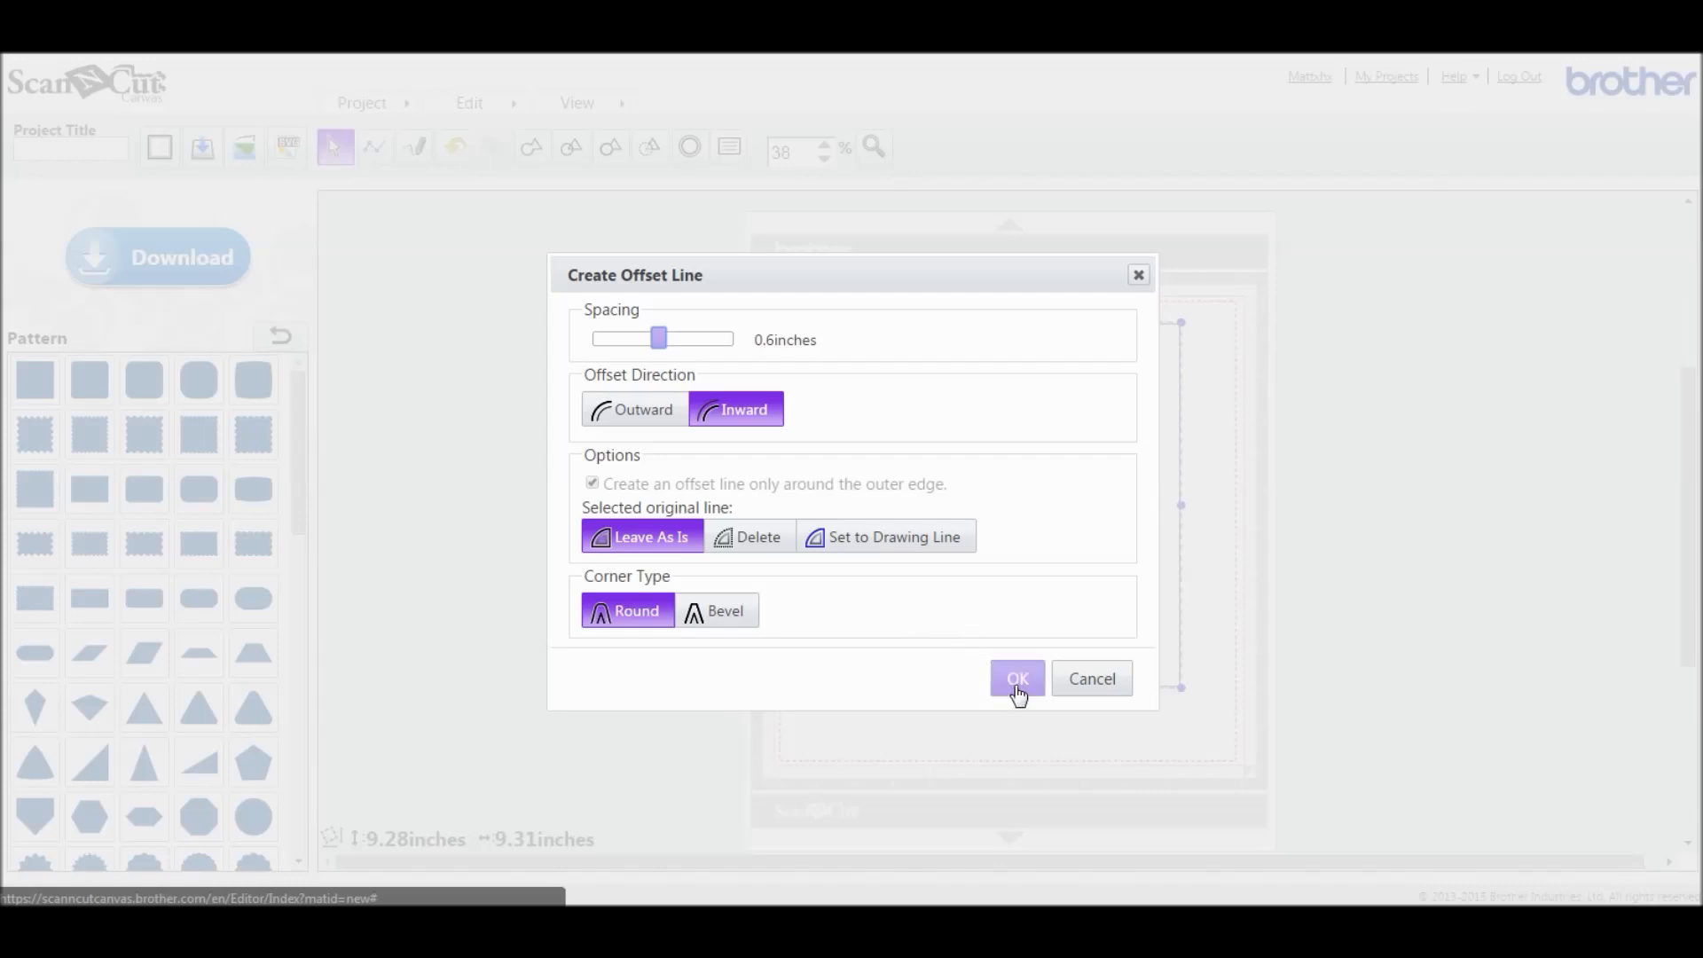
pyautogui.click(1017, 678)
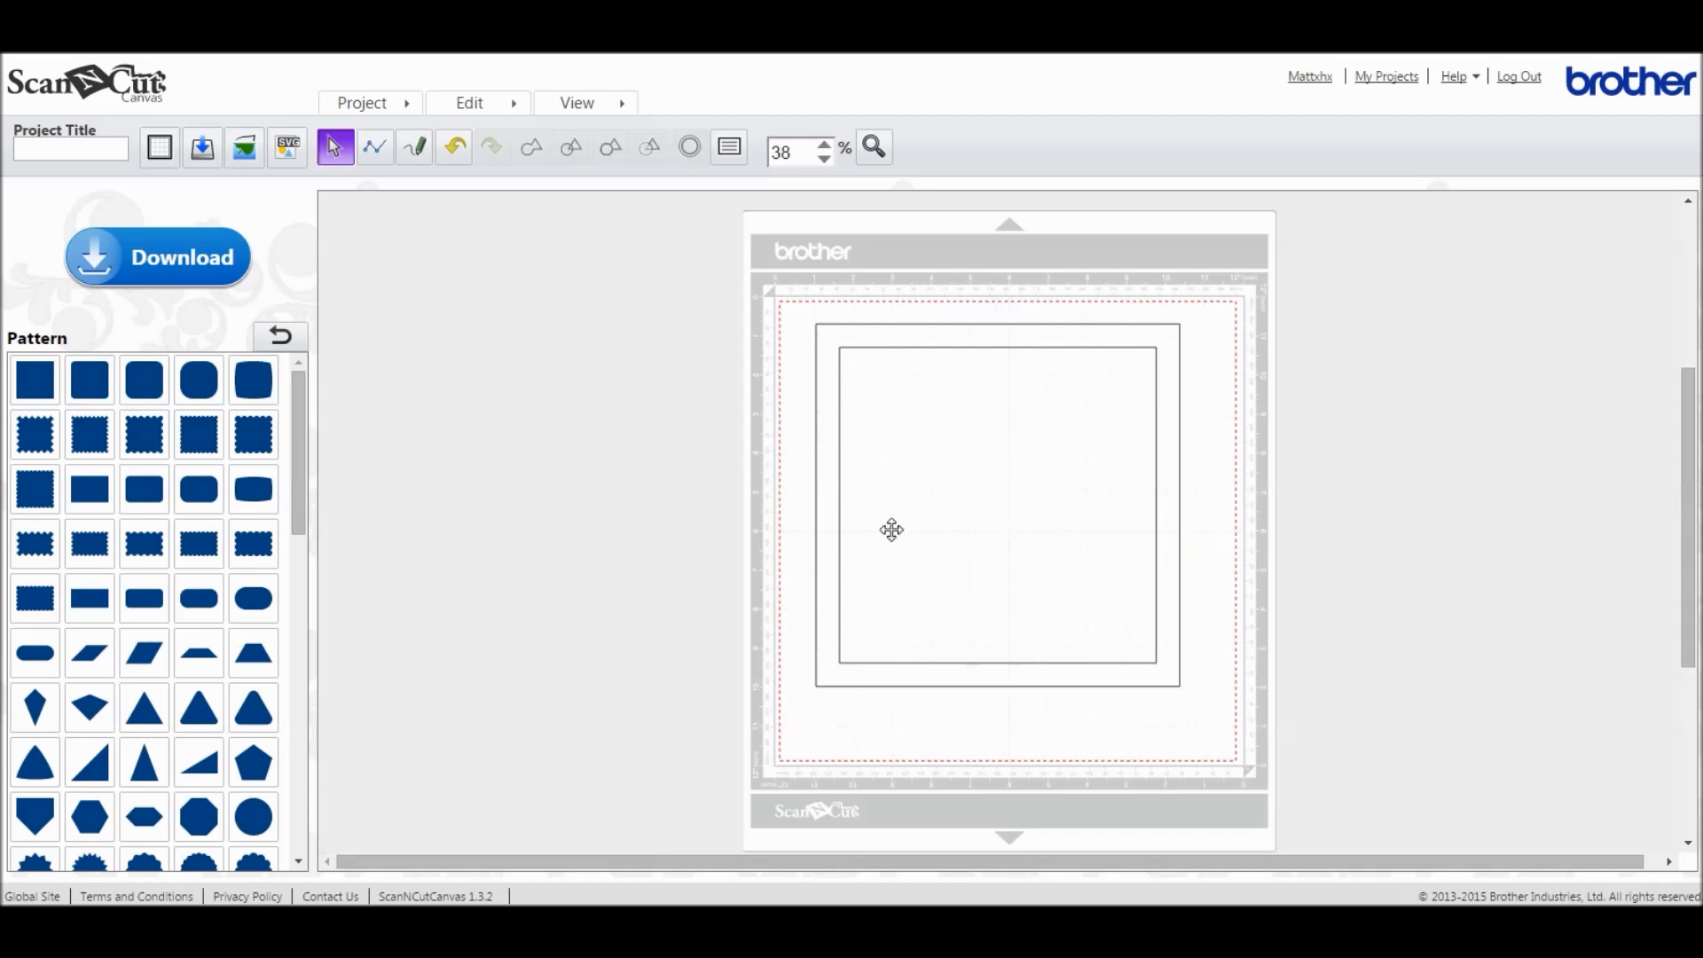
pyautogui.moveTo(622, 150)
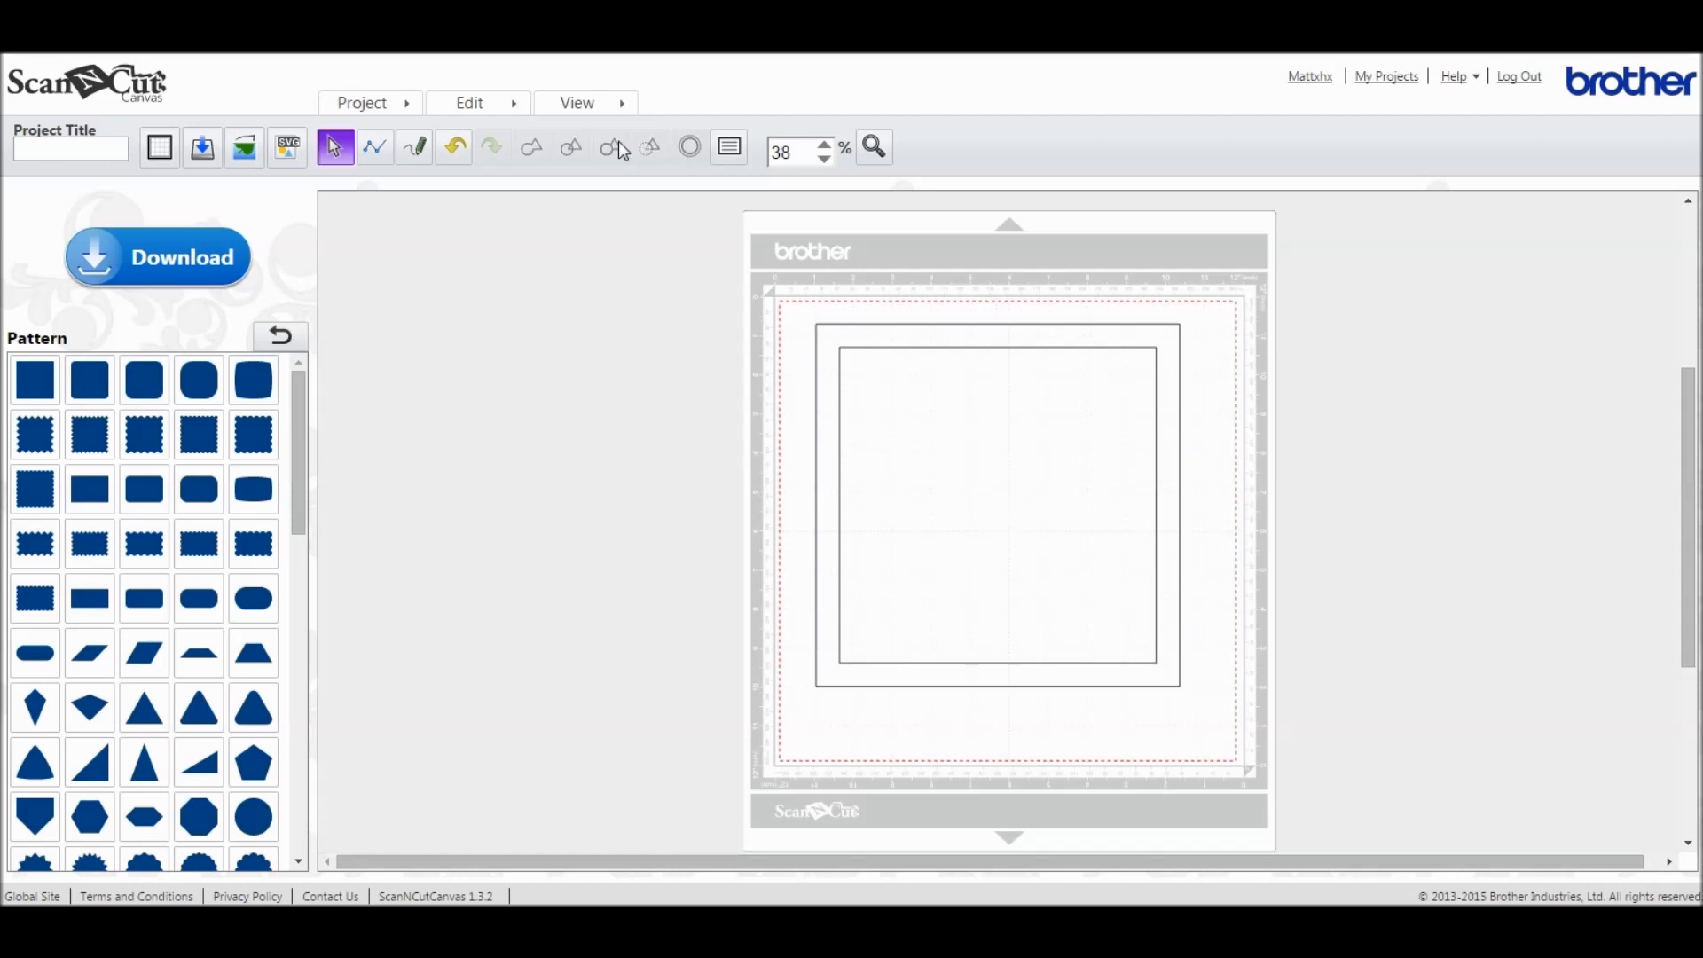
pyautogui.moveTo(964, 493)
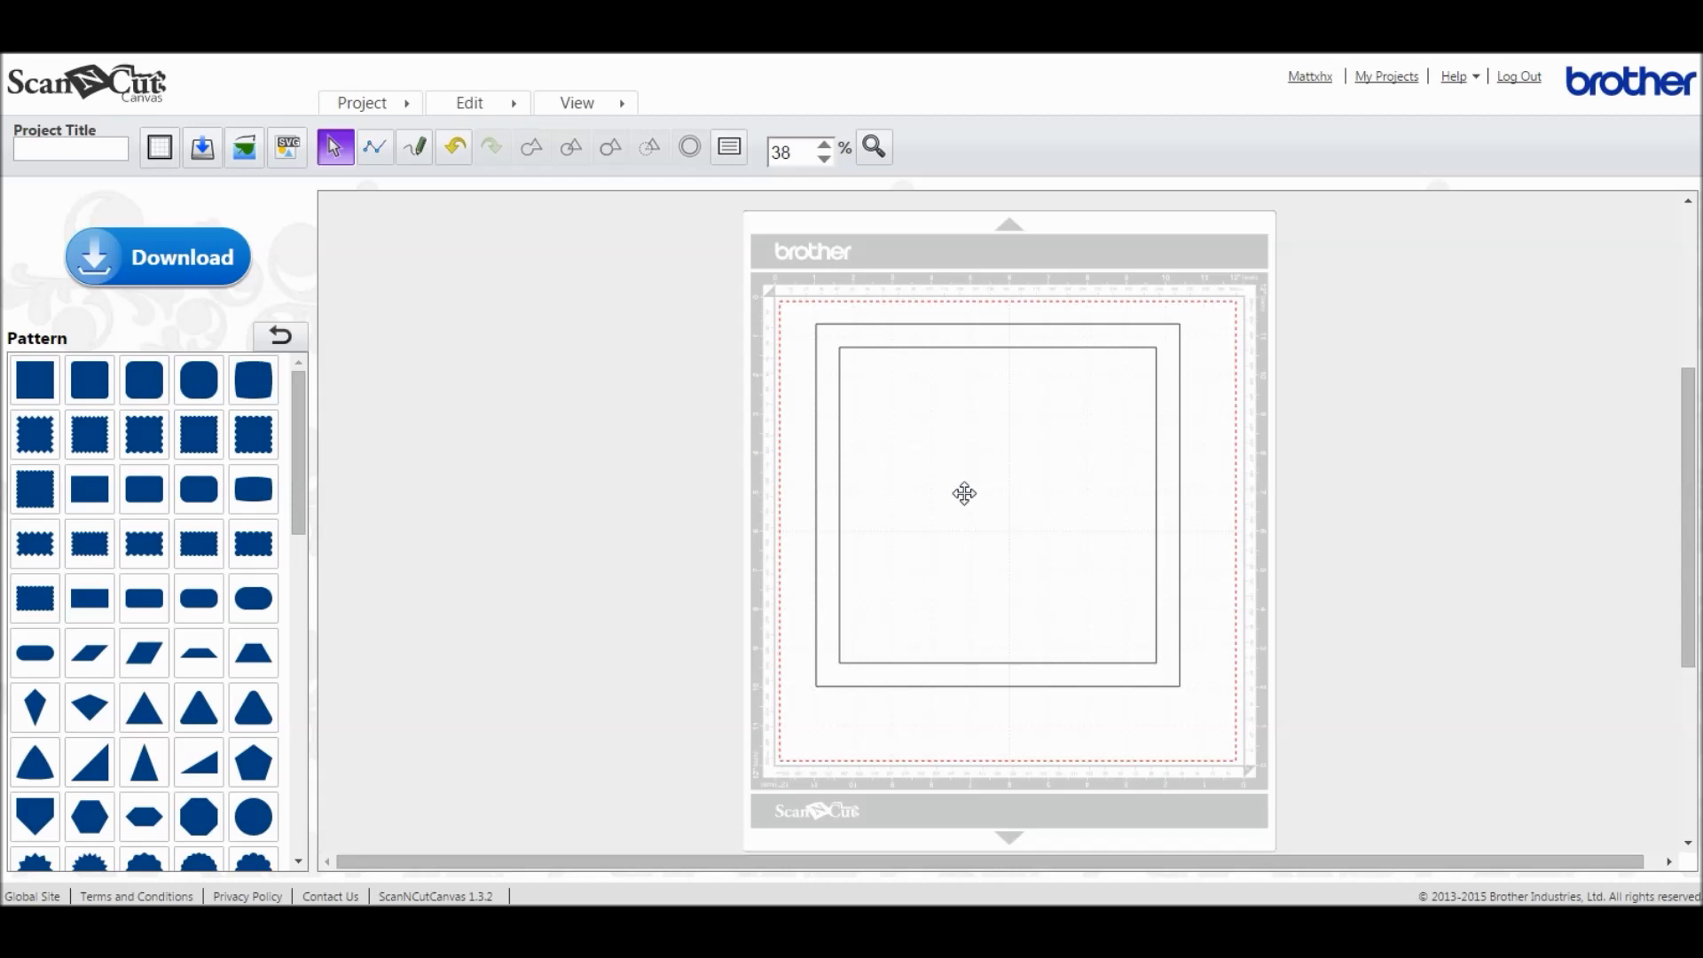
pyautogui.moveTo(929, 515)
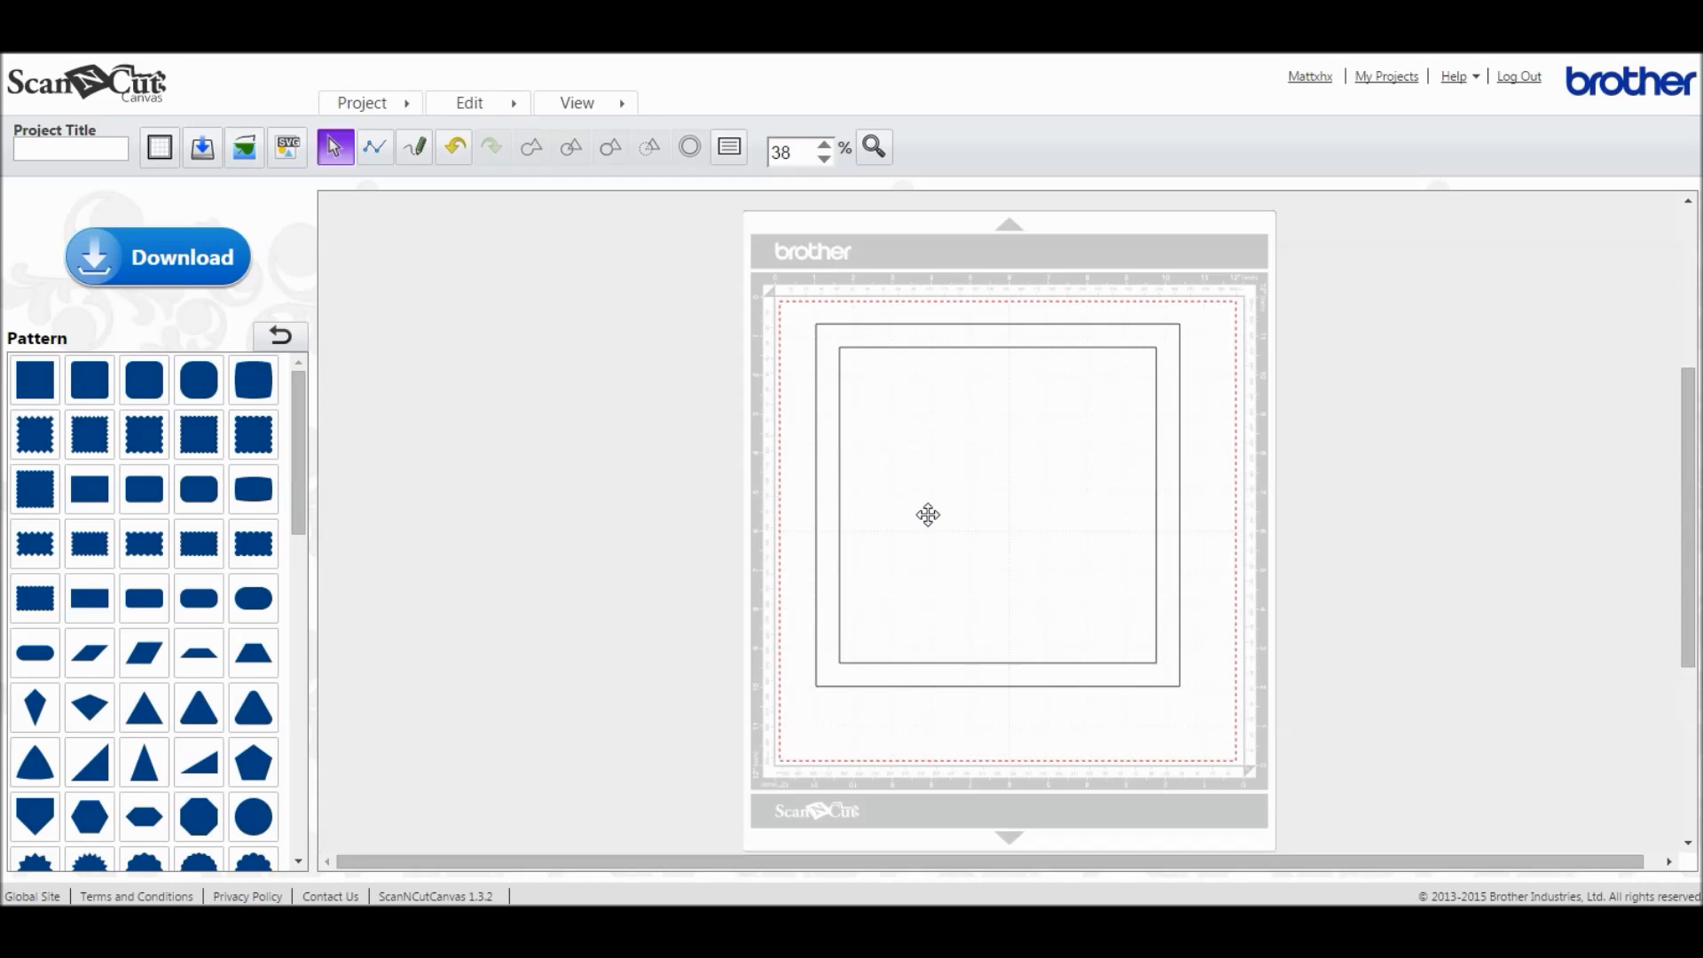
pyautogui.moveTo(908, 453)
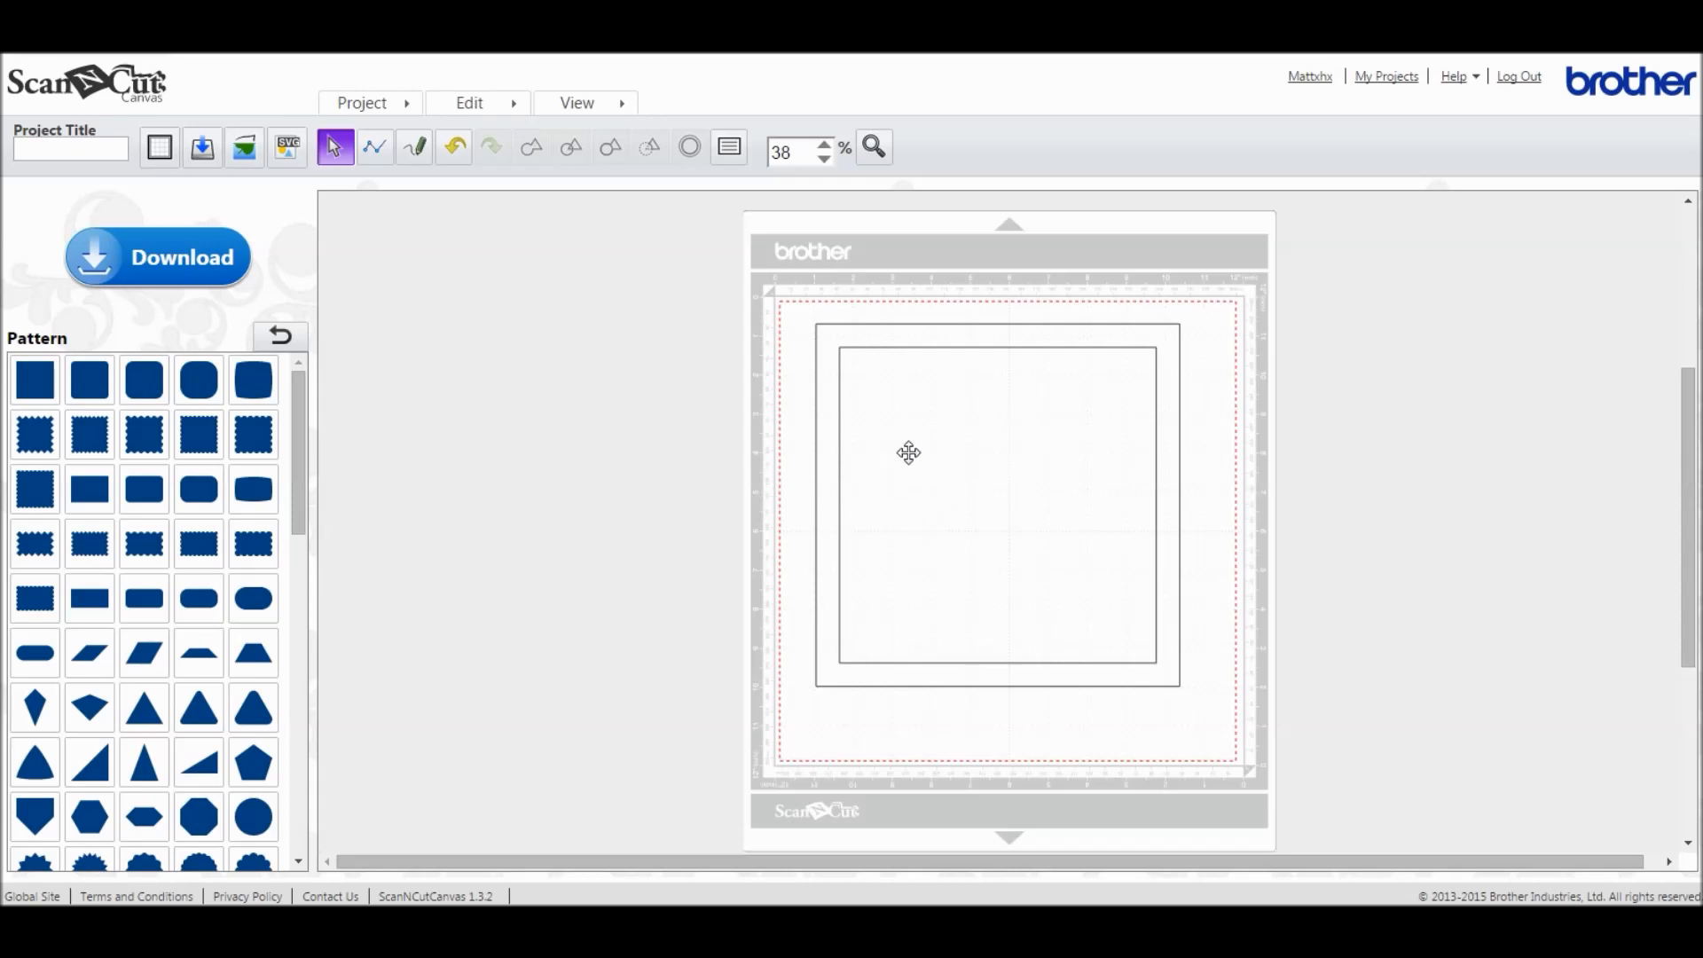
pyautogui.moveTo(808, 349)
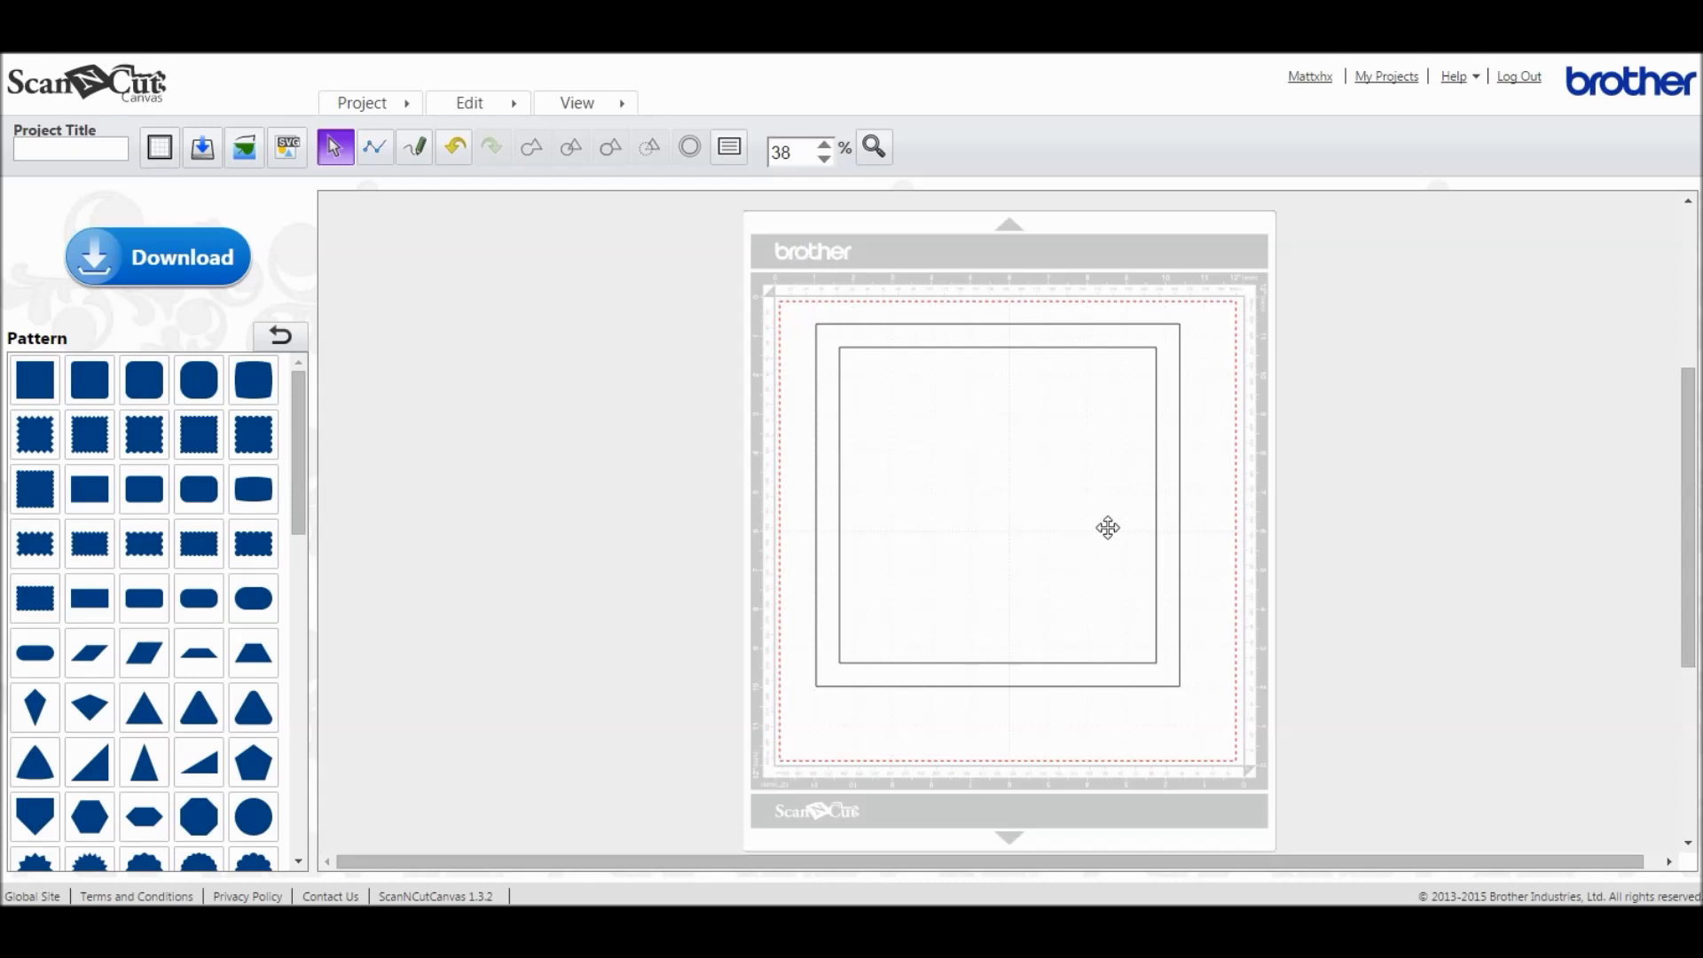
pyautogui.moveTo(542, 137)
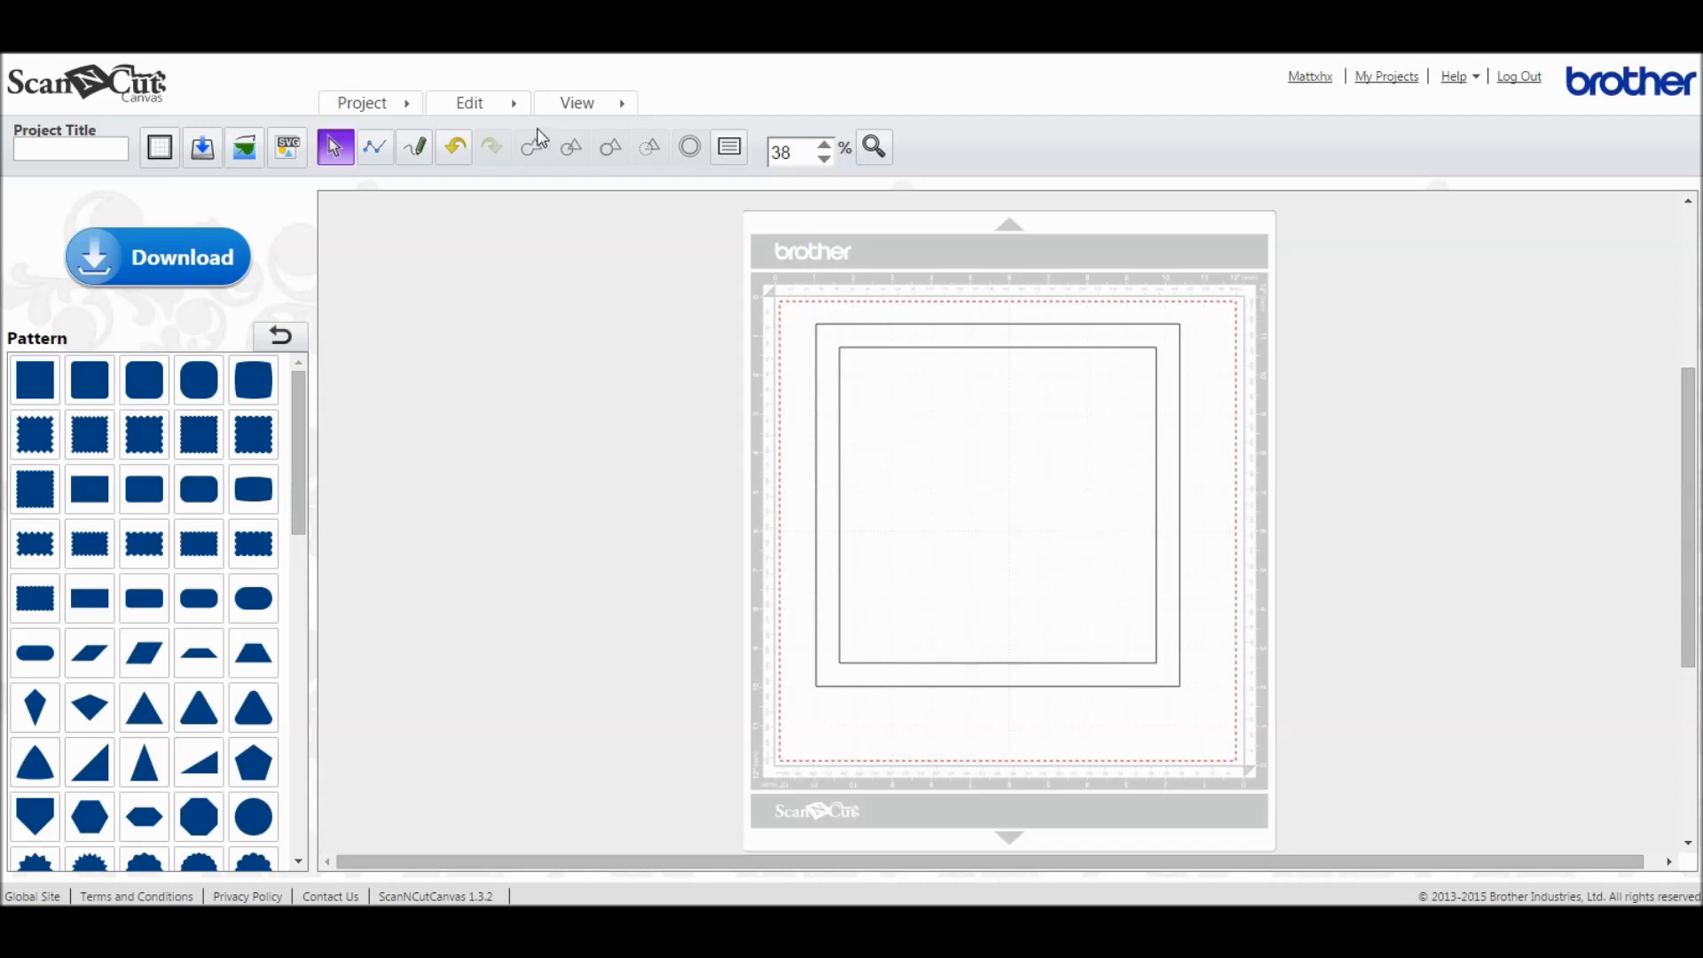
# Step: Select both squares, remove the overlapped area, and delete the leftover inner square
pyautogui.click(469, 102)
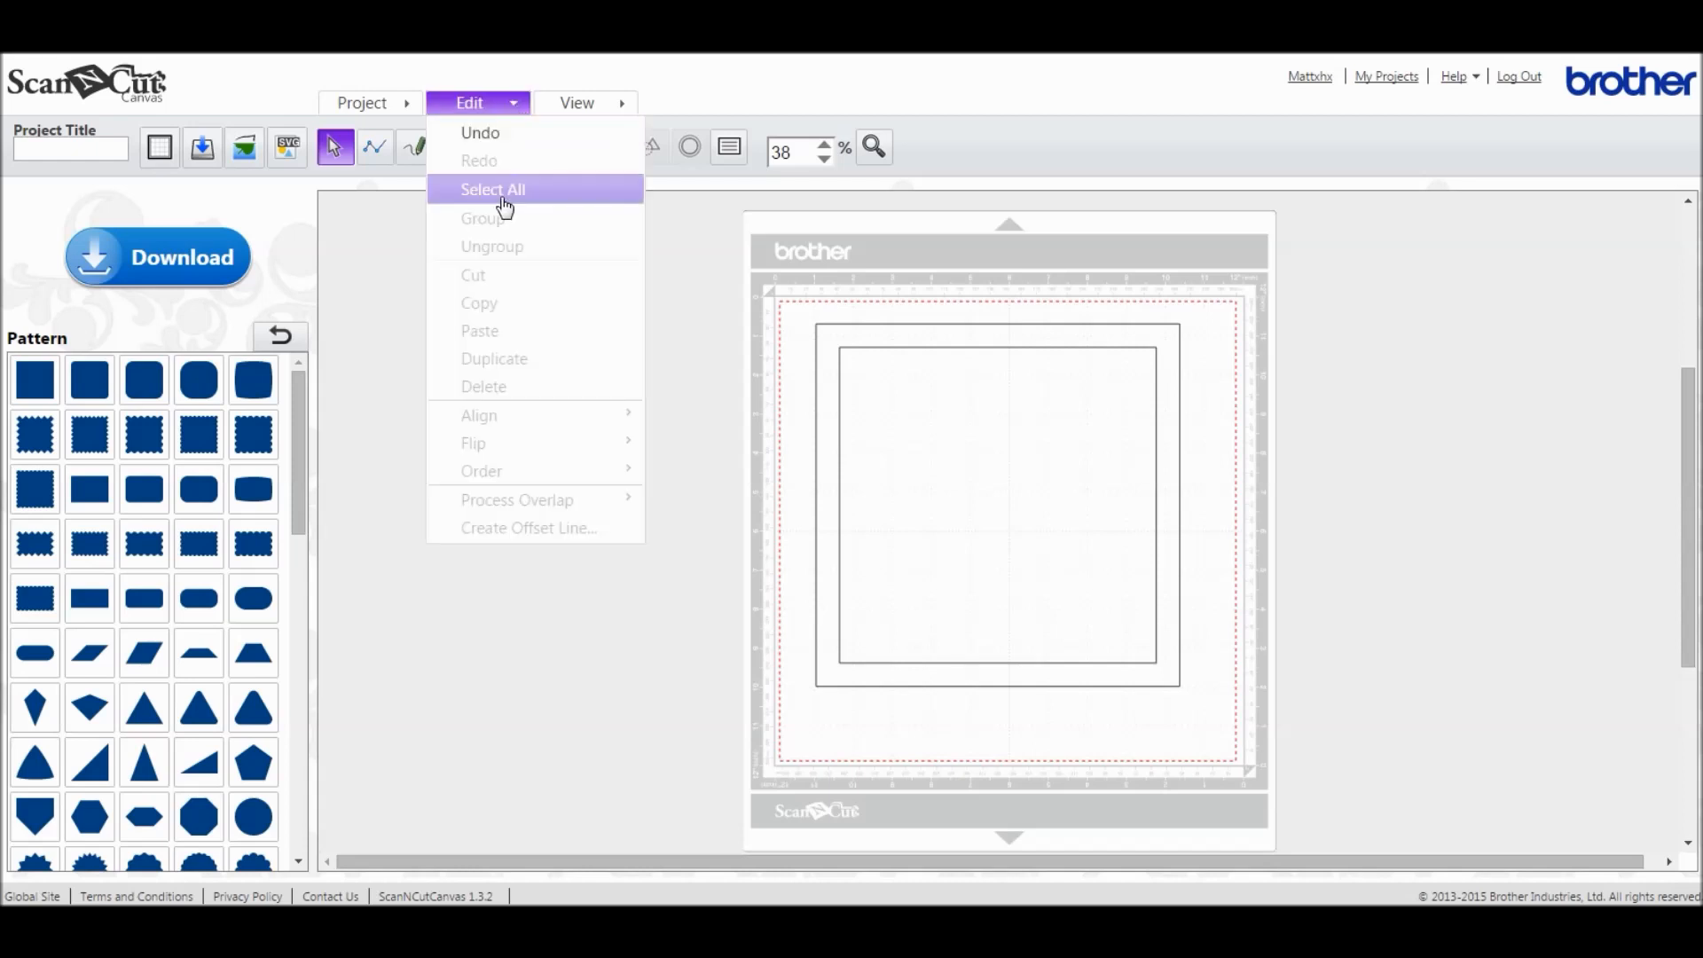
pyautogui.click(492, 189)
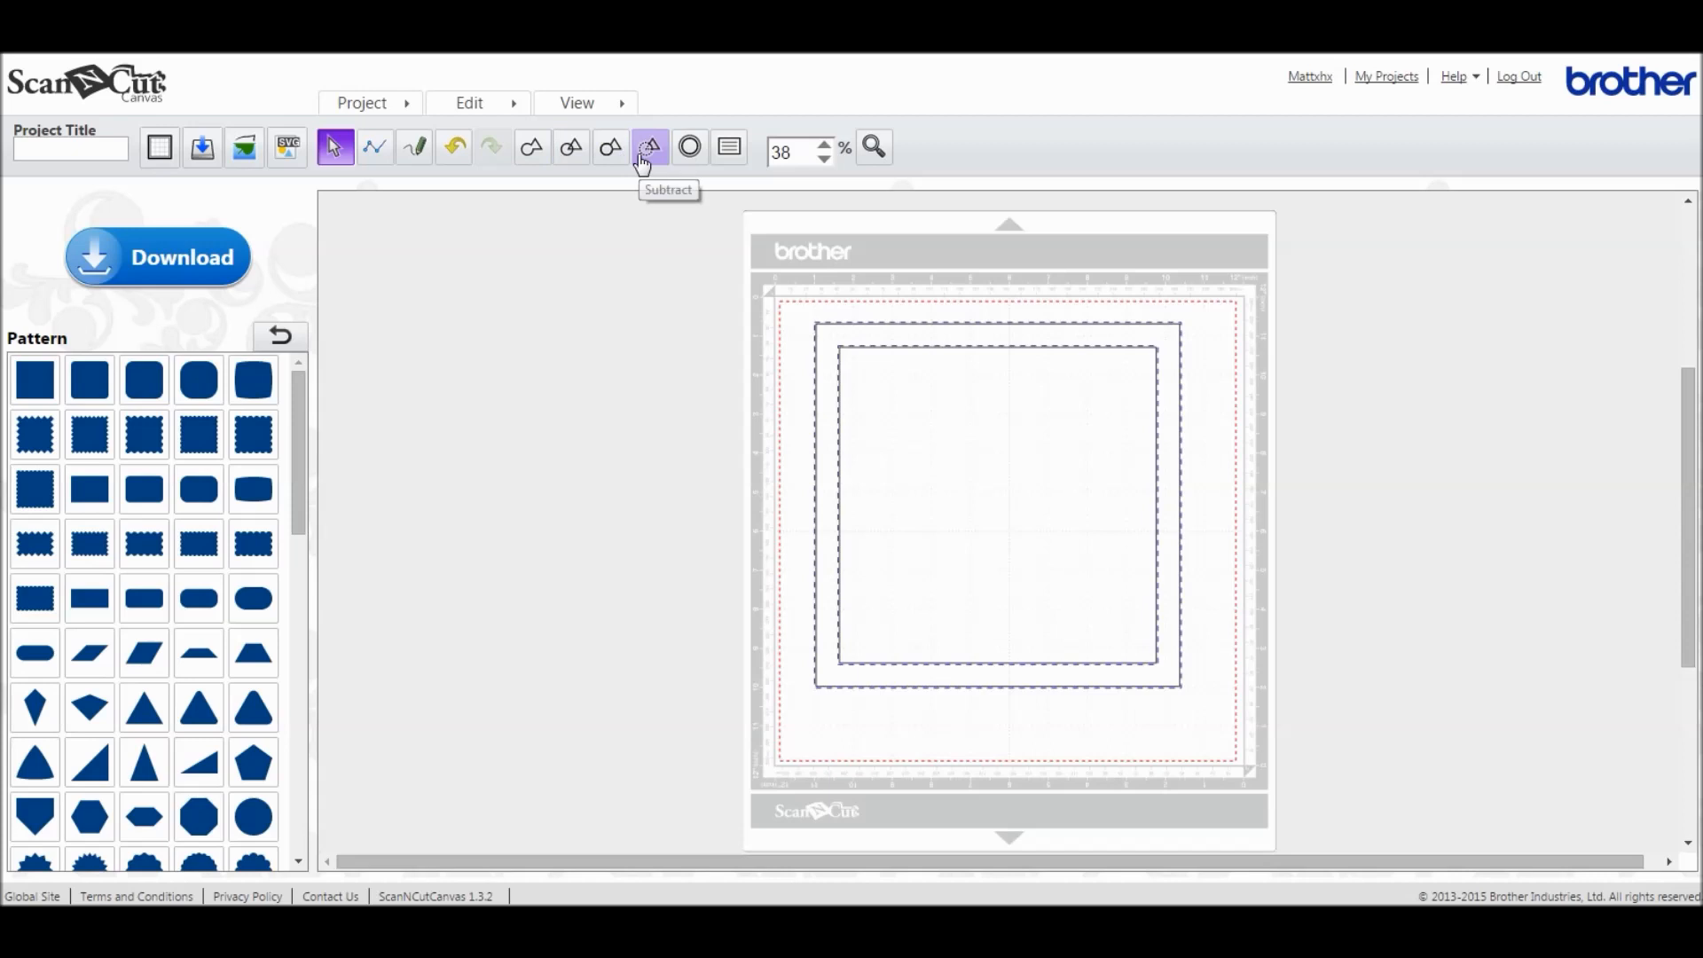
pyautogui.moveTo(610, 146)
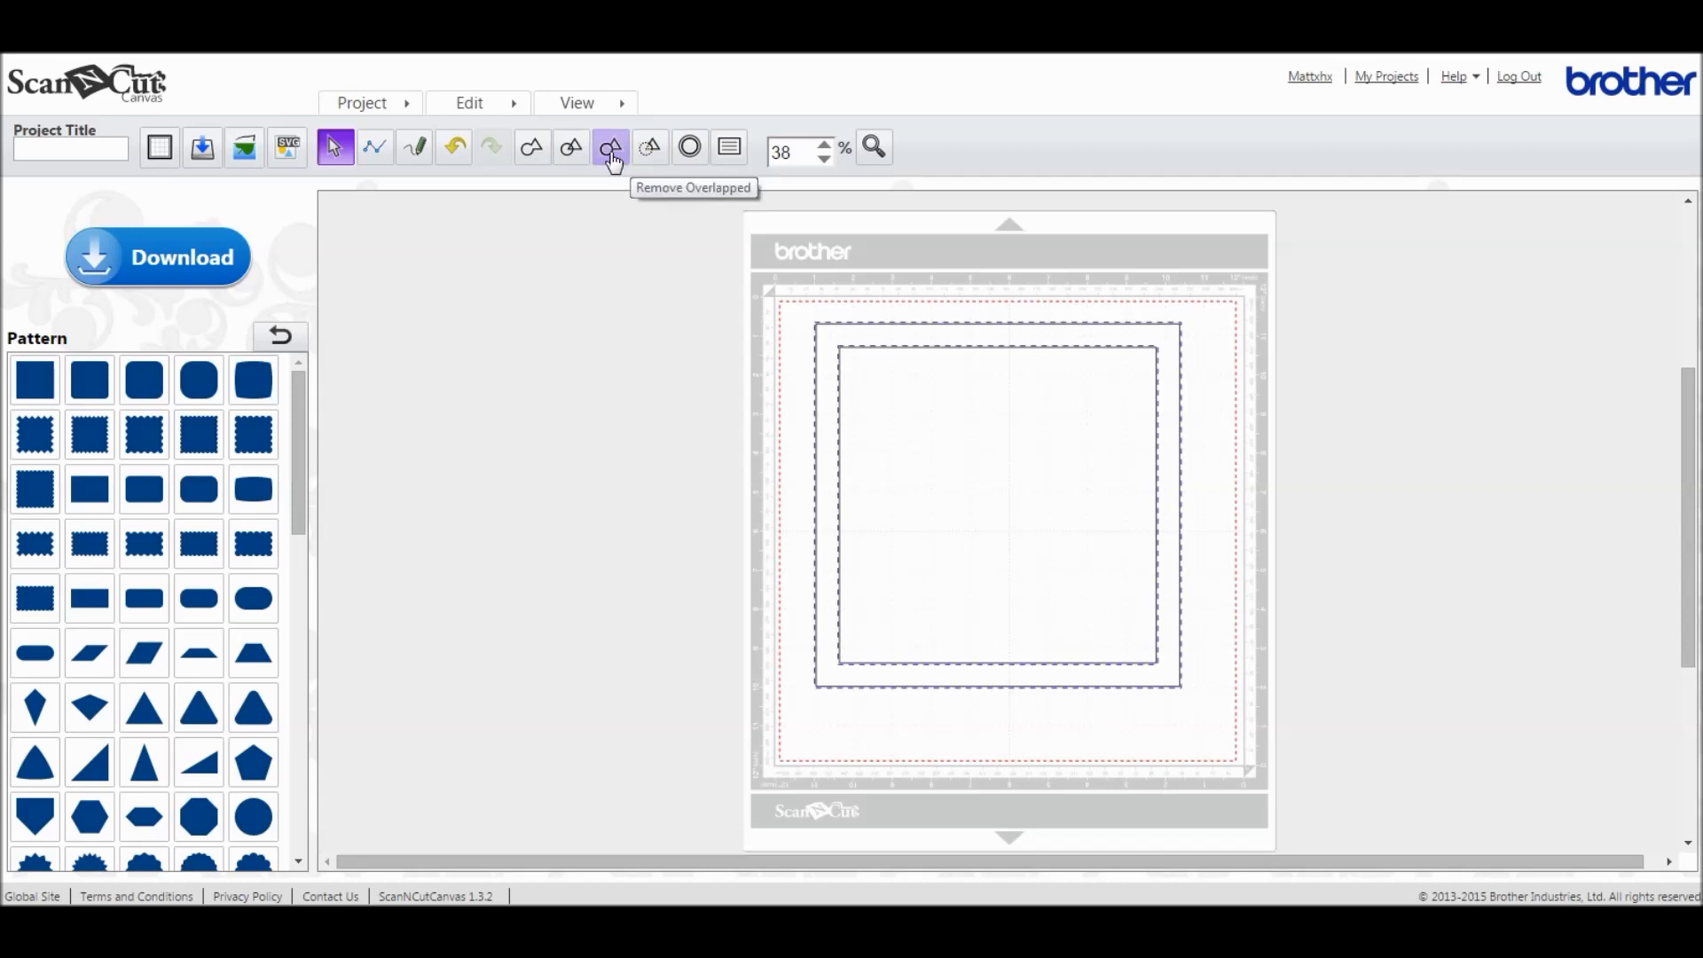
pyautogui.click(610, 146)
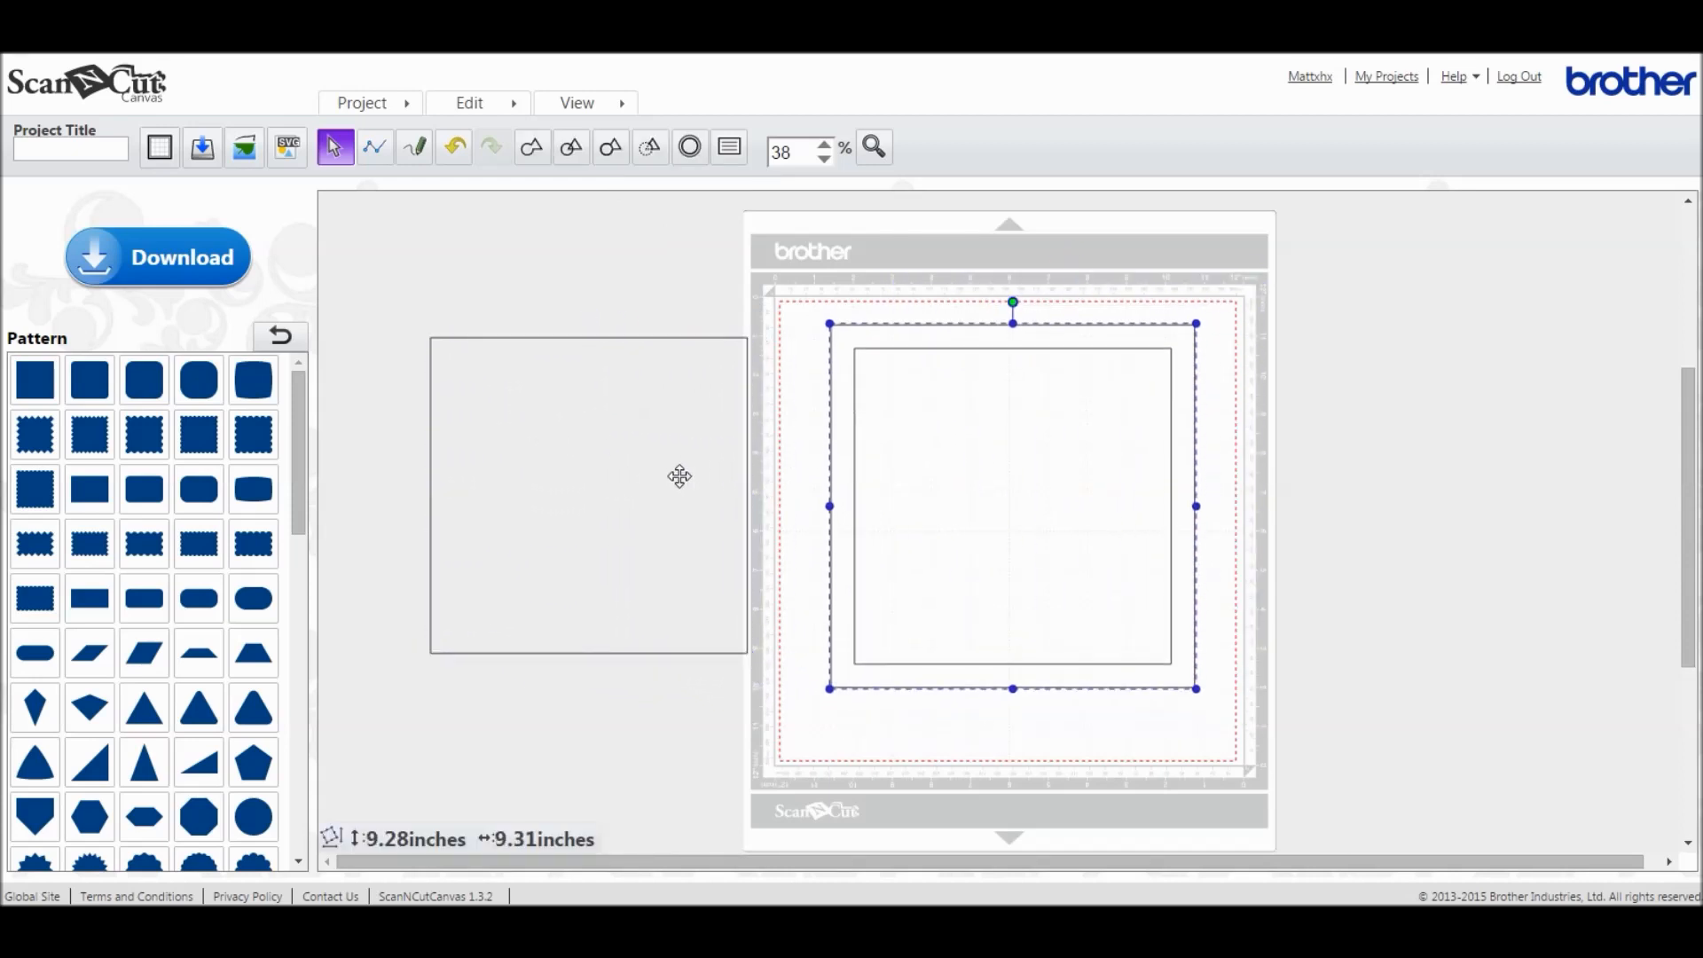
pyautogui.click(469, 102)
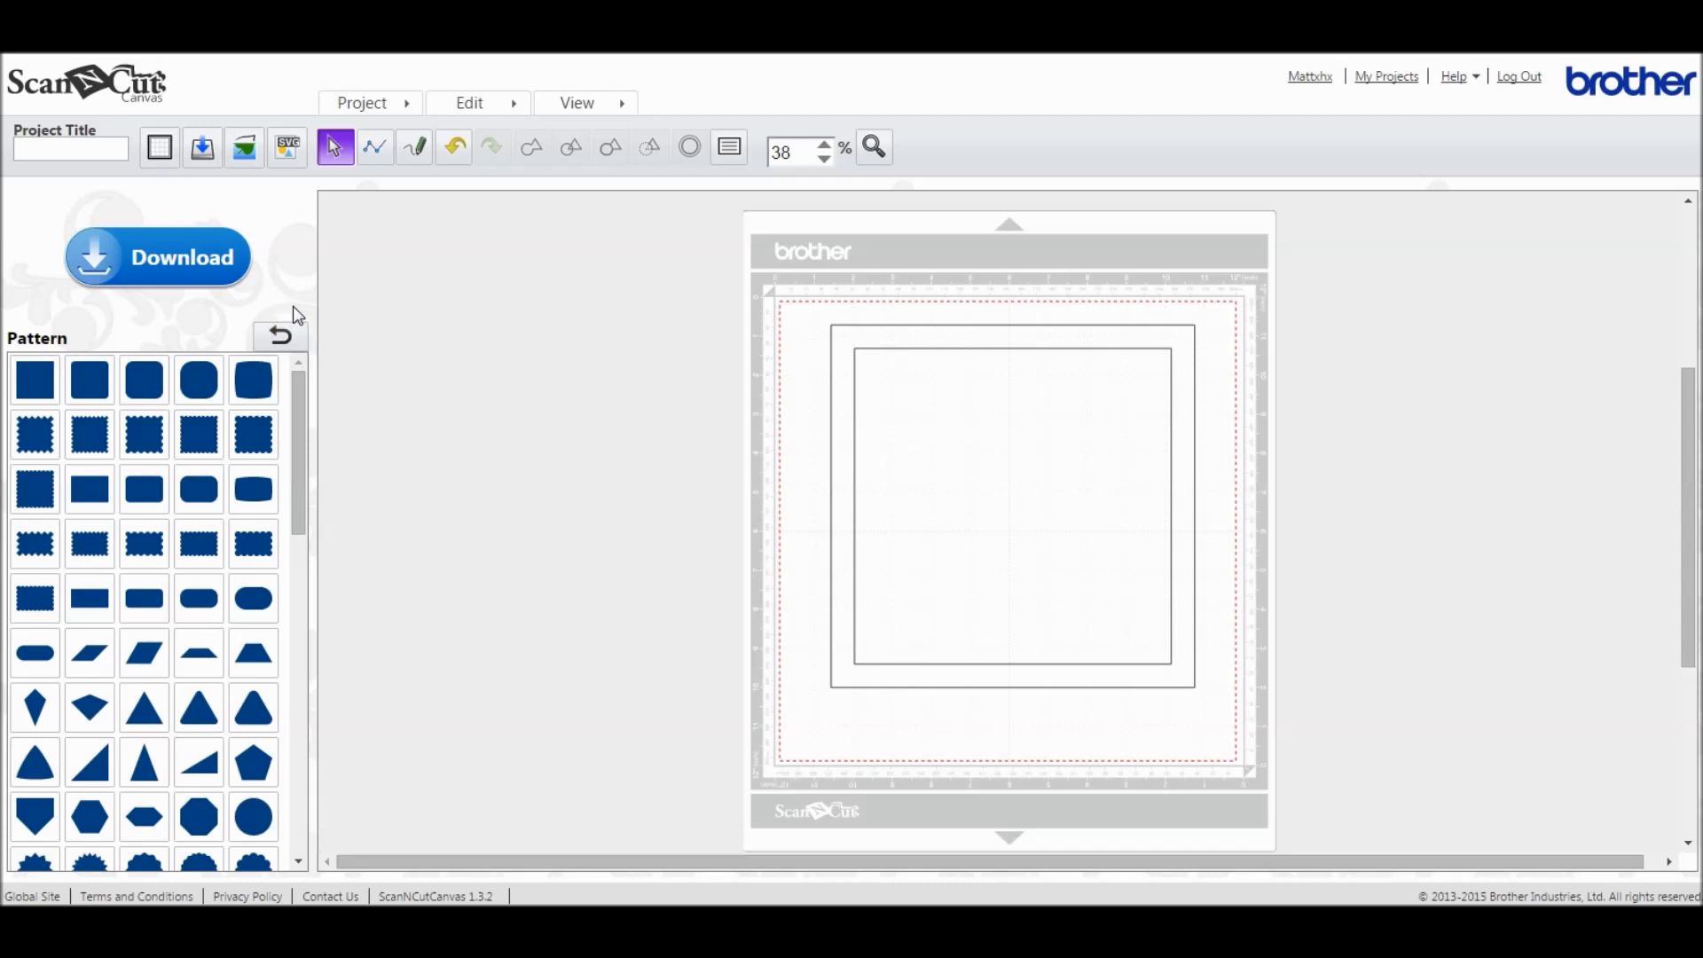
pyautogui.moveTo(286, 333)
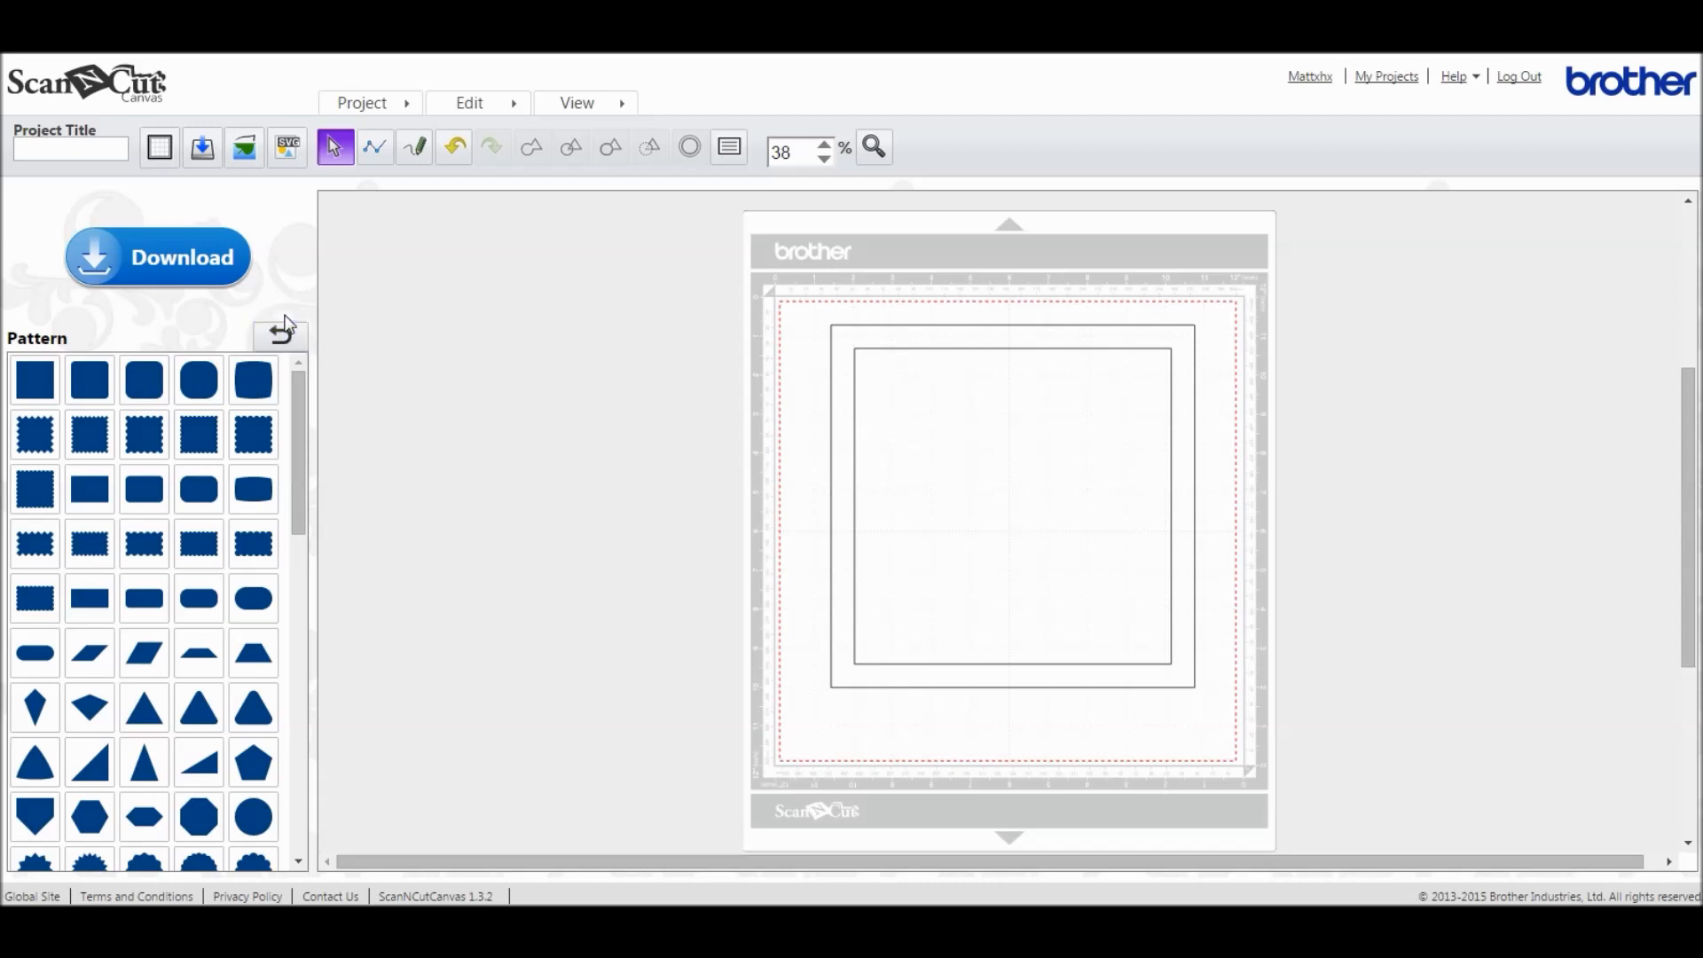
pyautogui.moveTo(294, 319)
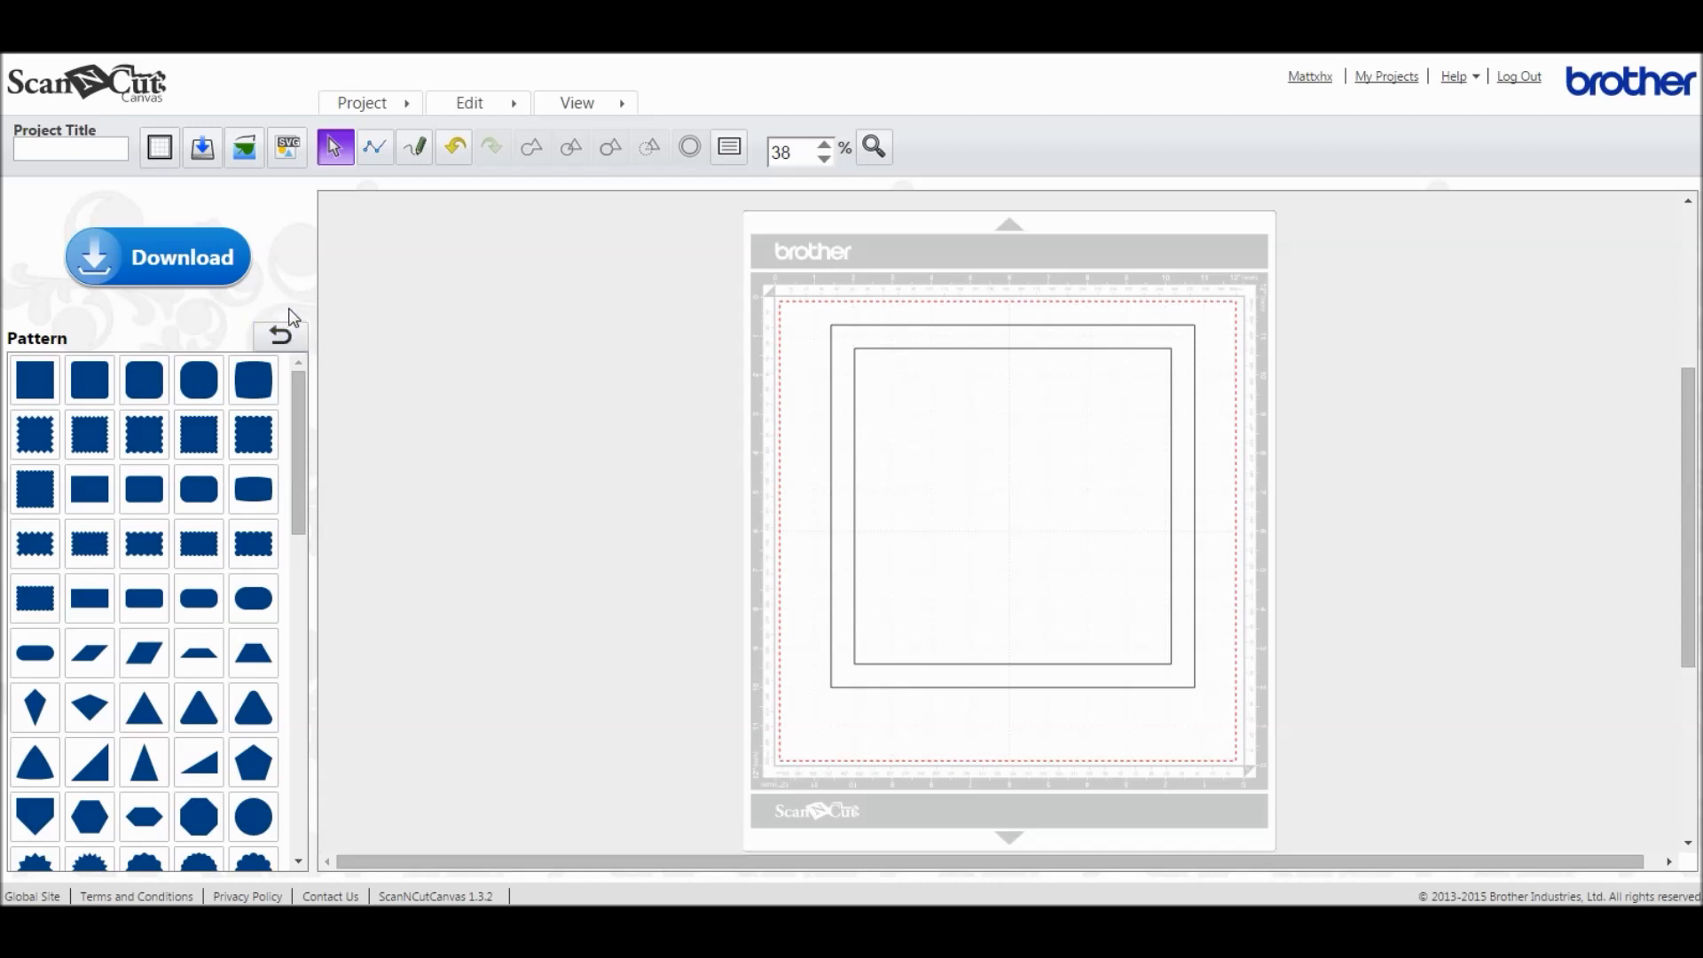
# Step: Return to the pattern categories and show the Logo category's word designs
pyautogui.click(279, 332)
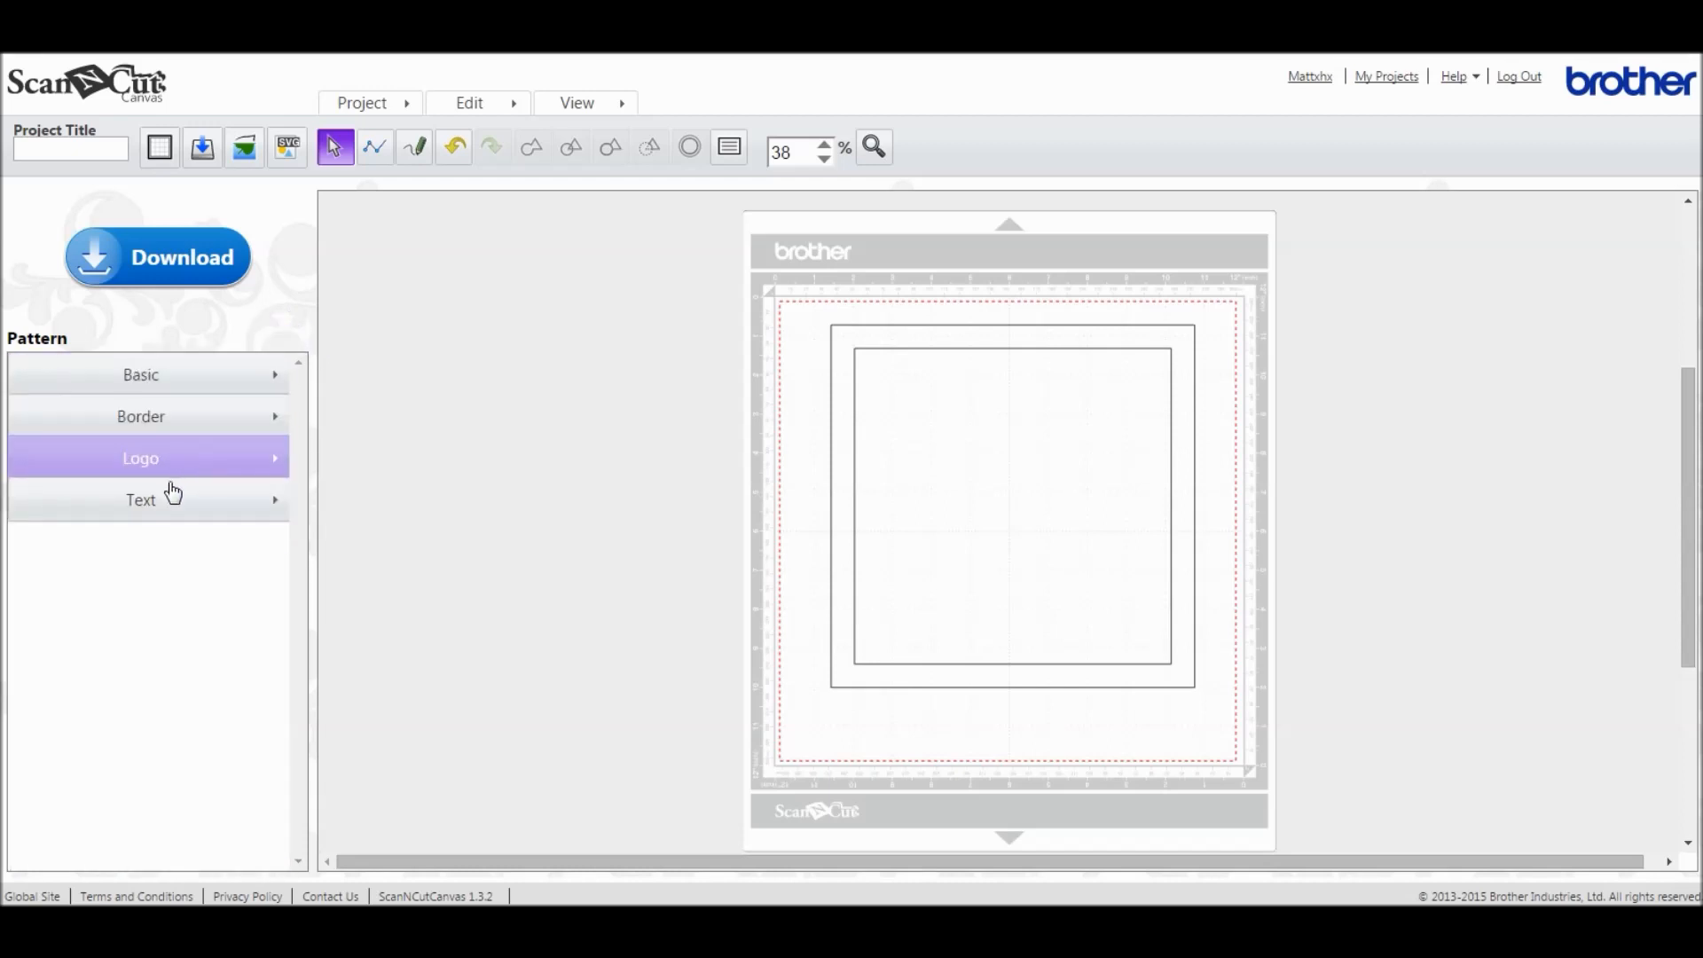
pyautogui.click(140, 458)
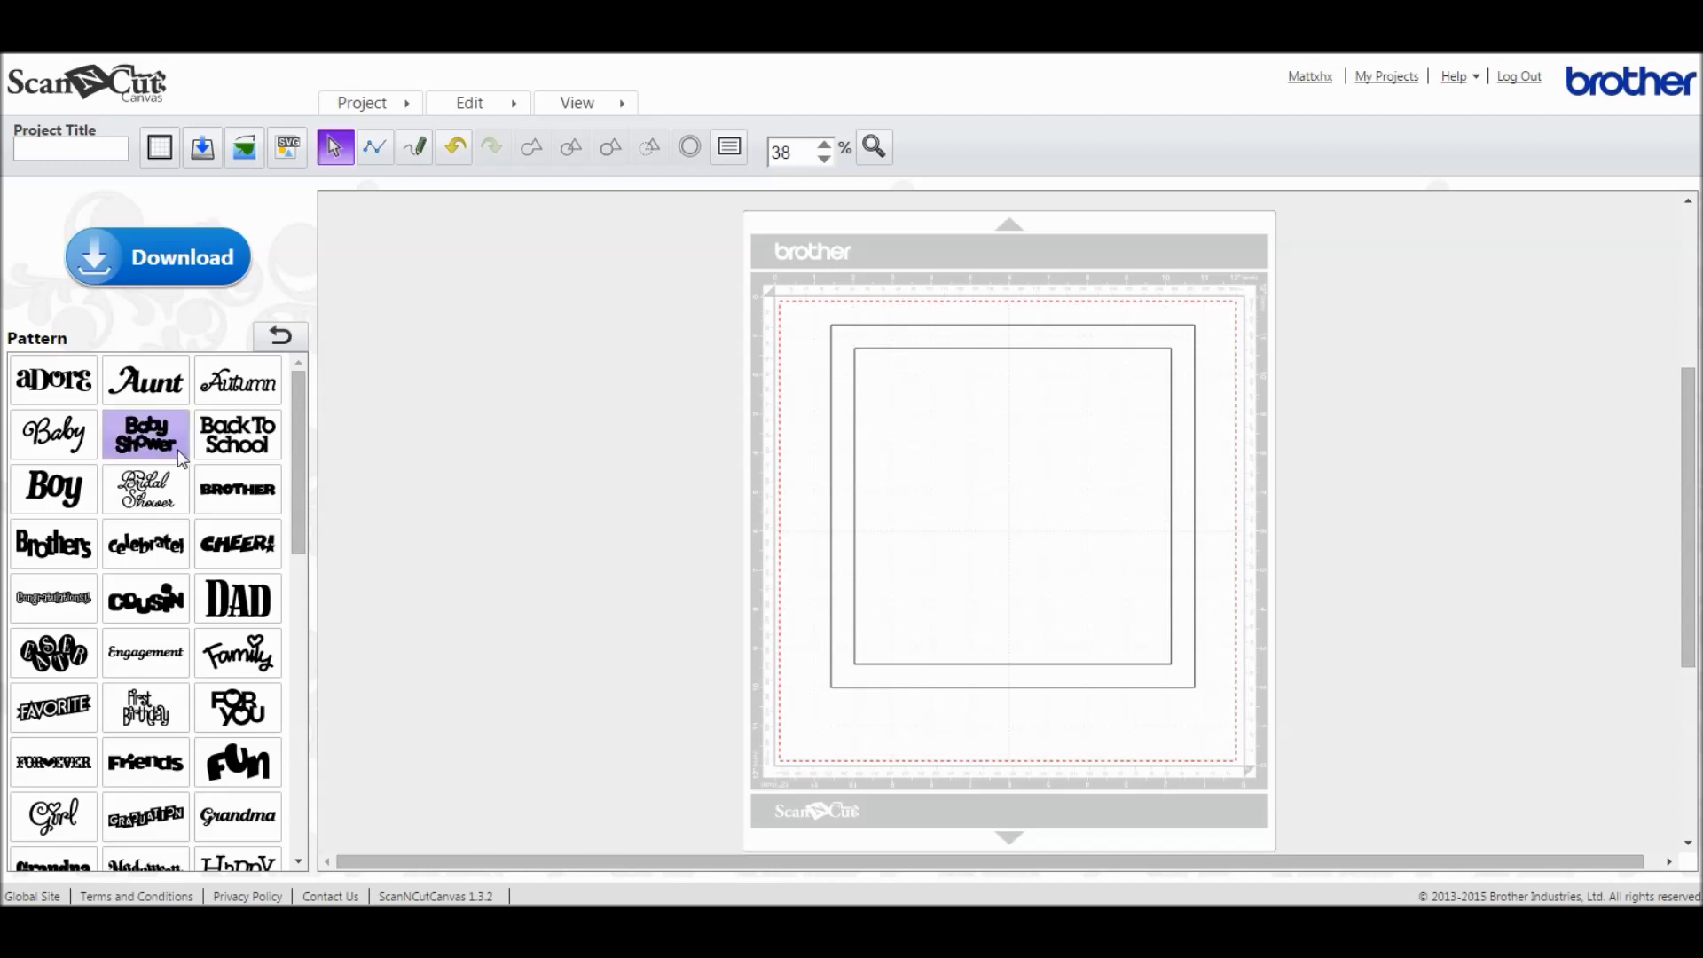
pyautogui.moveTo(146, 437)
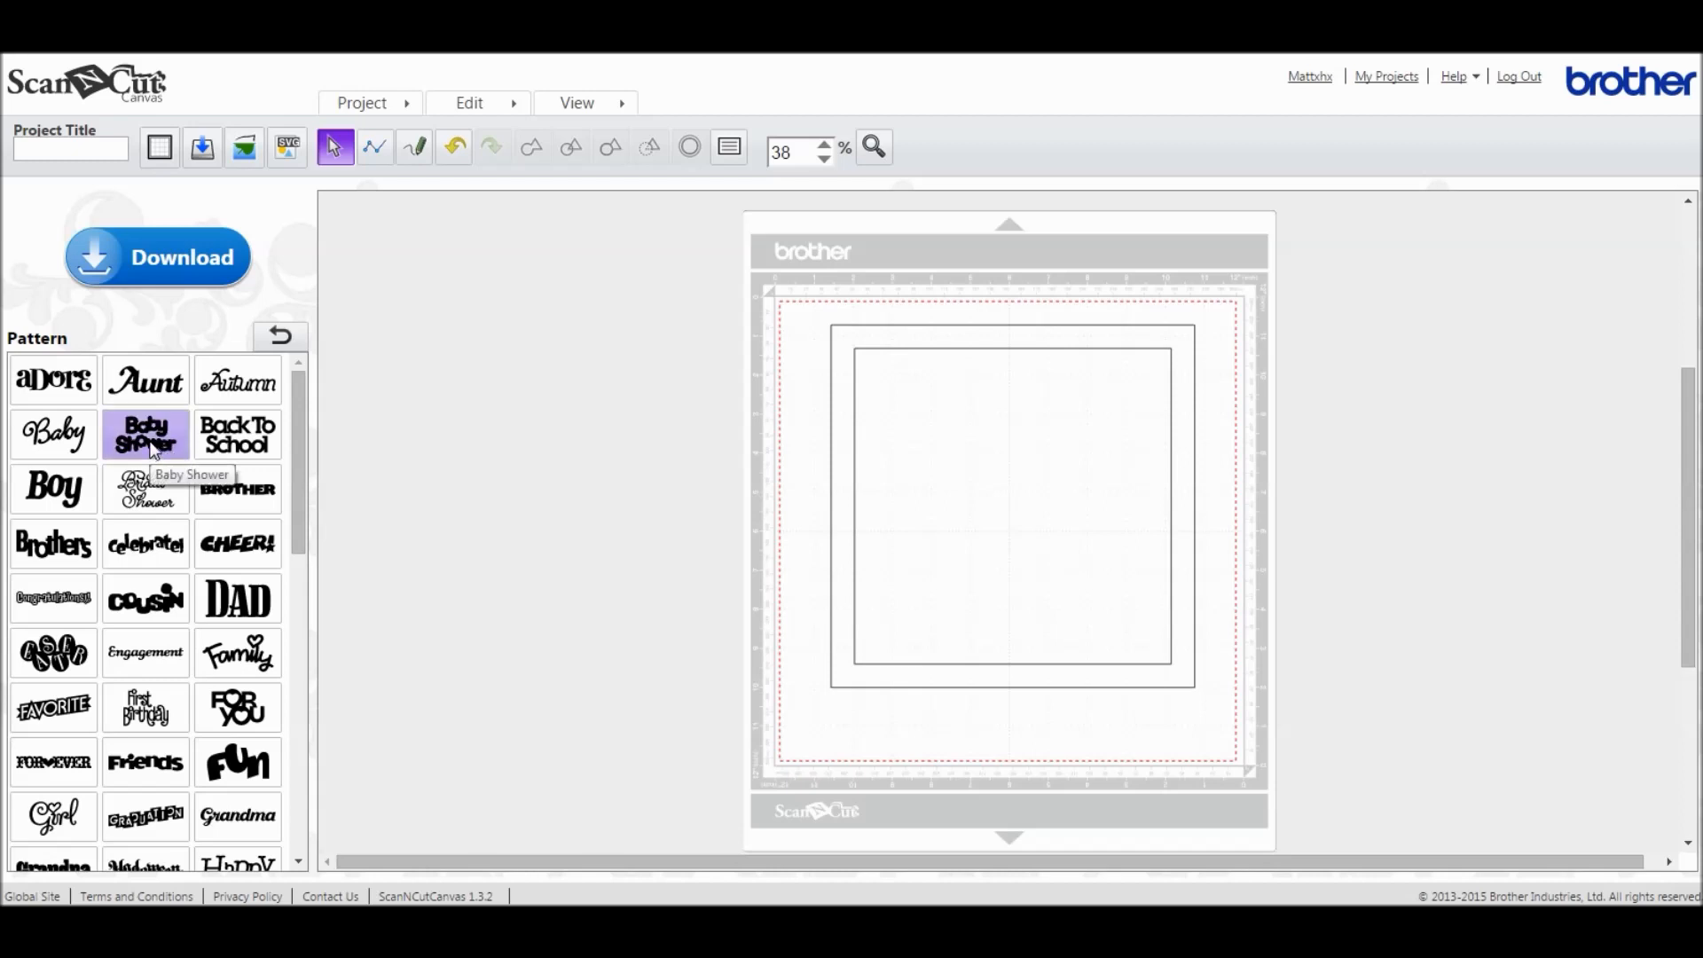
pyautogui.moveTo(141, 445)
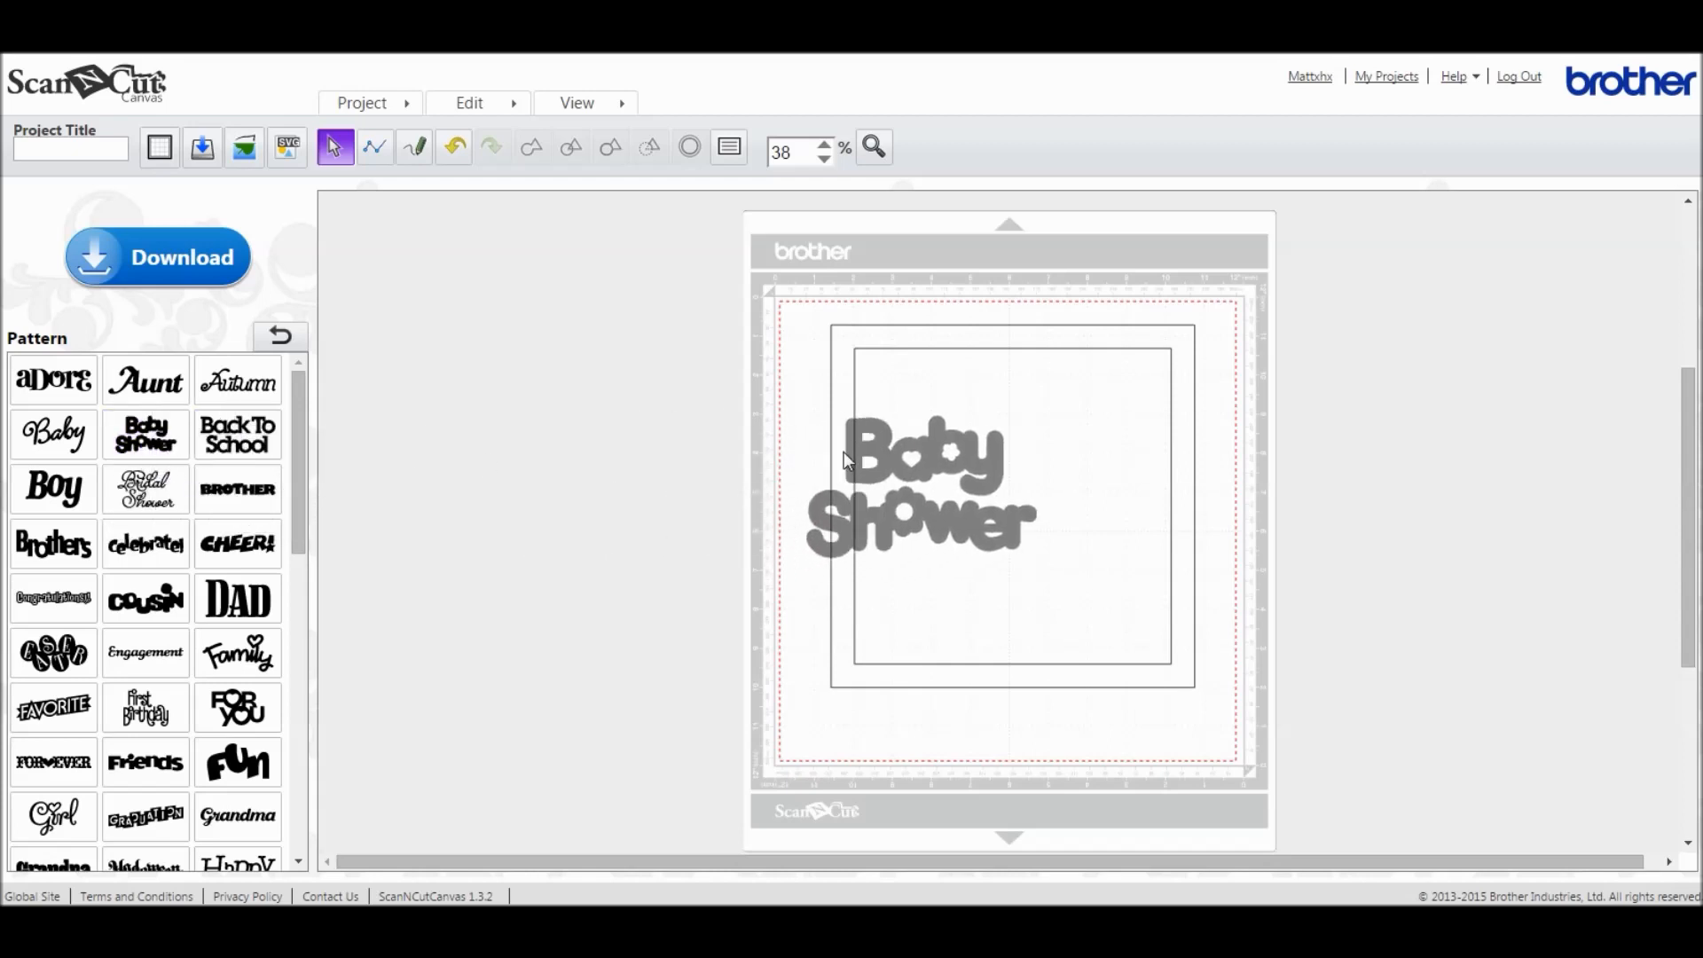
# Step: Drop the Baby Shower logo inside the frame, about 8.65 by 3.63 inches
pyautogui.click(918, 494)
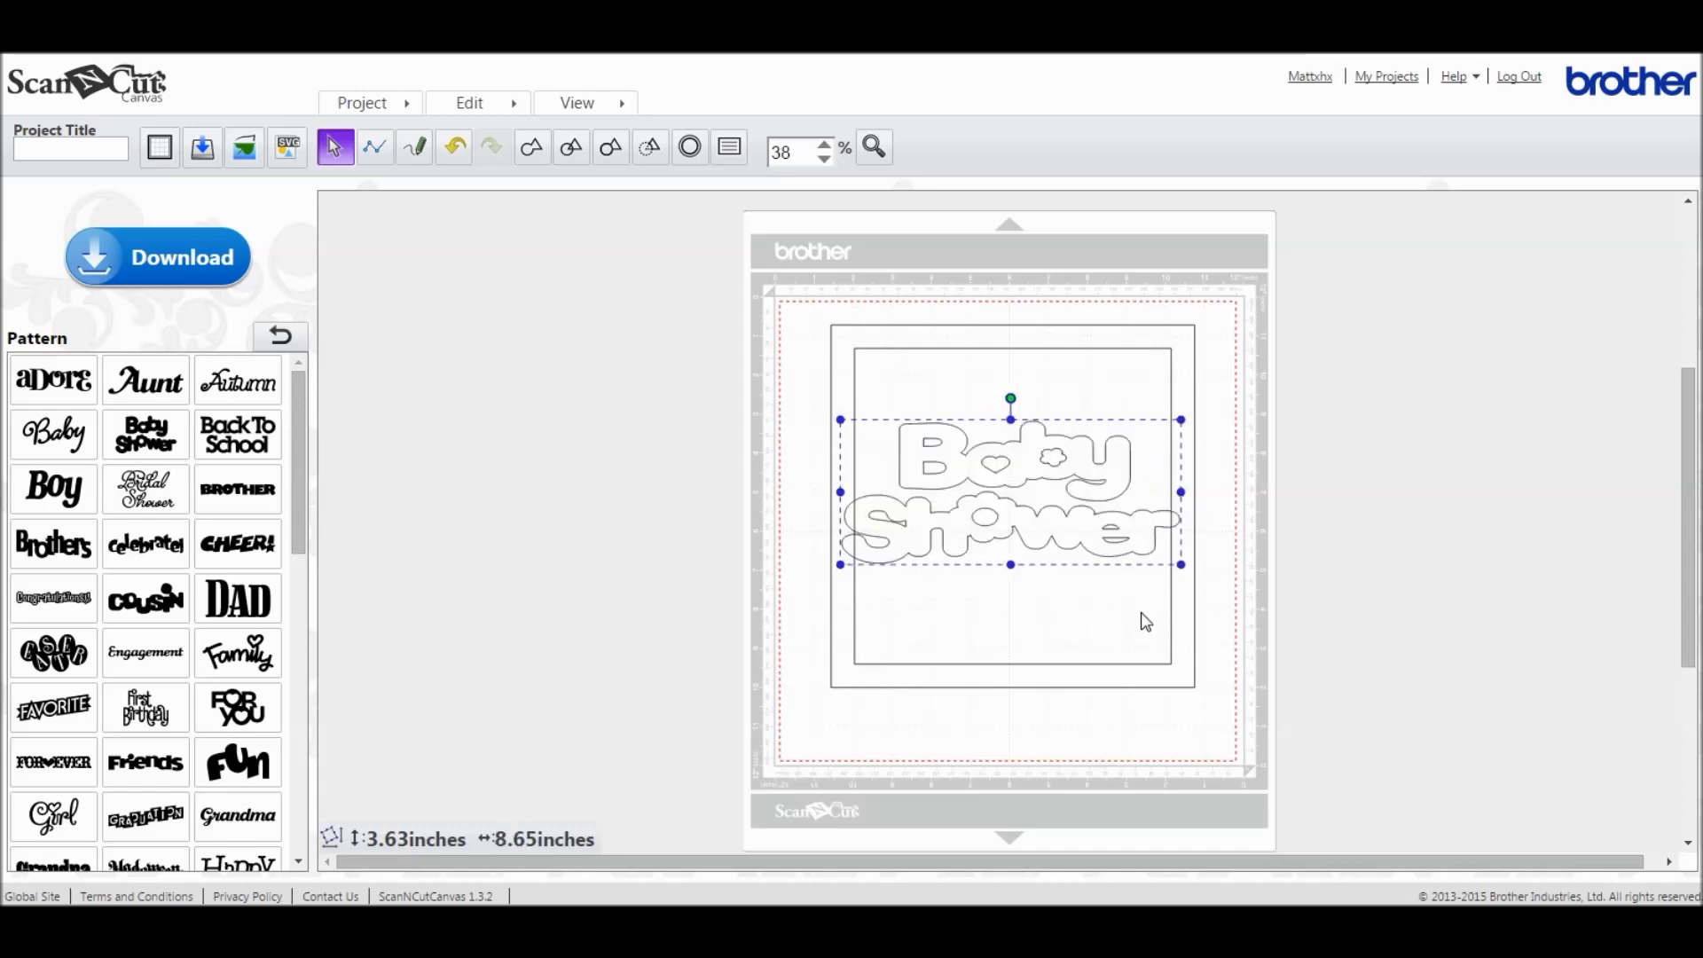
pyautogui.moveTo(974, 605)
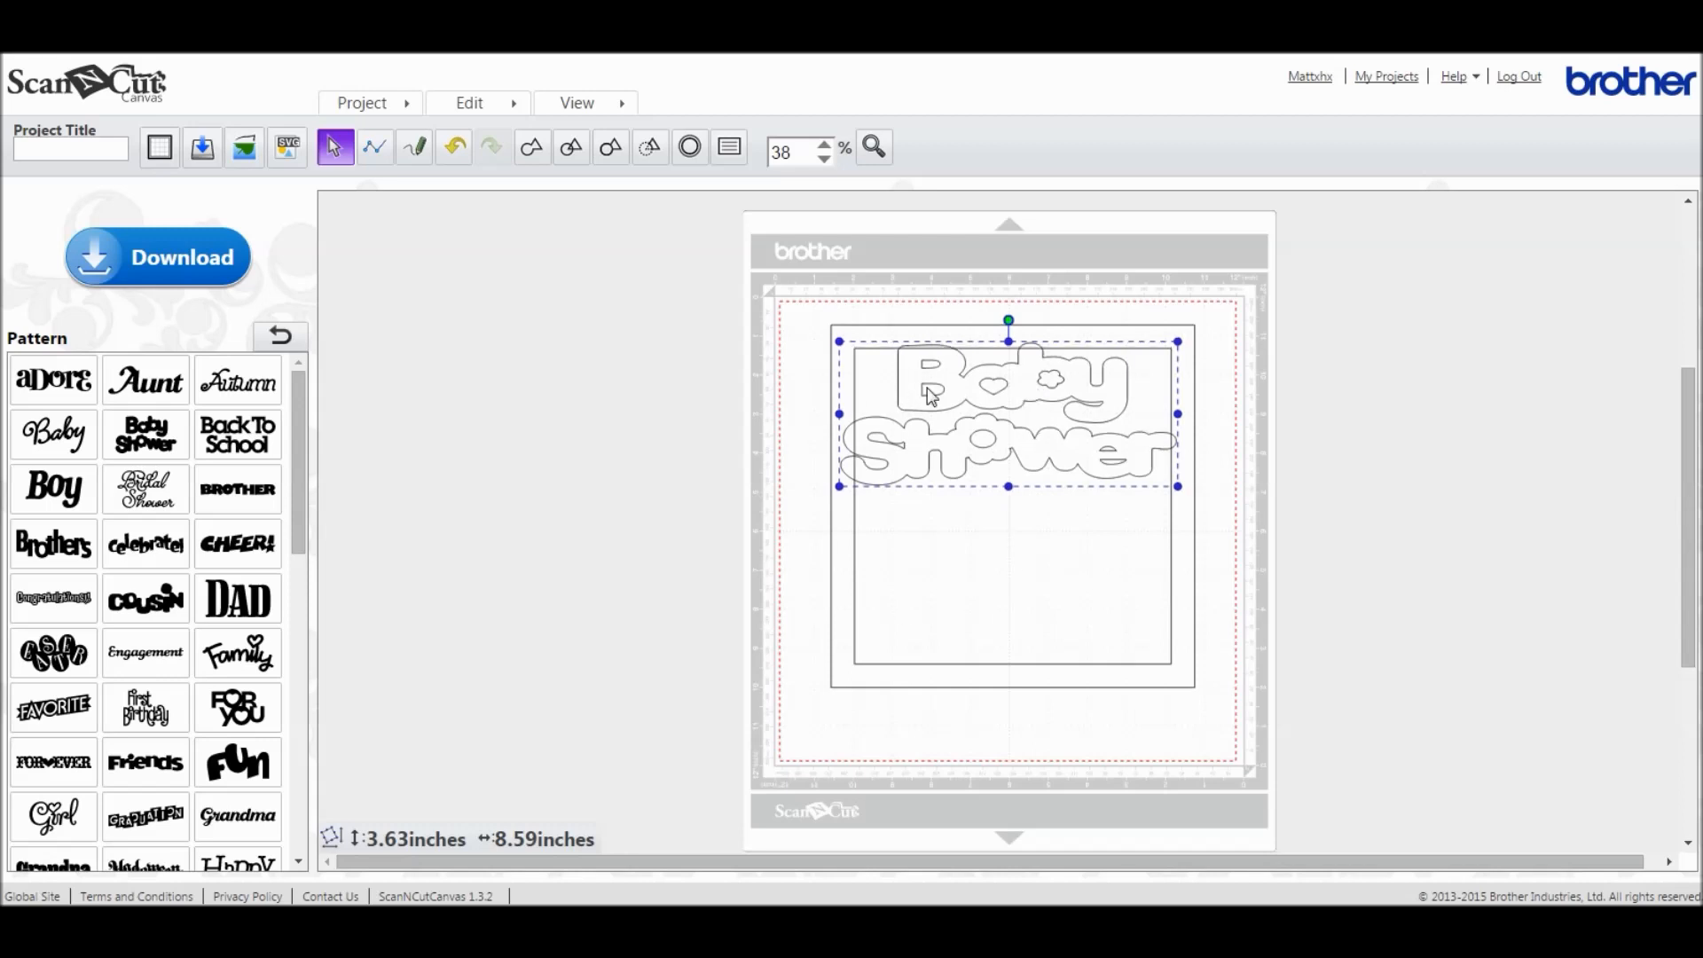
pyautogui.moveTo(1070, 368)
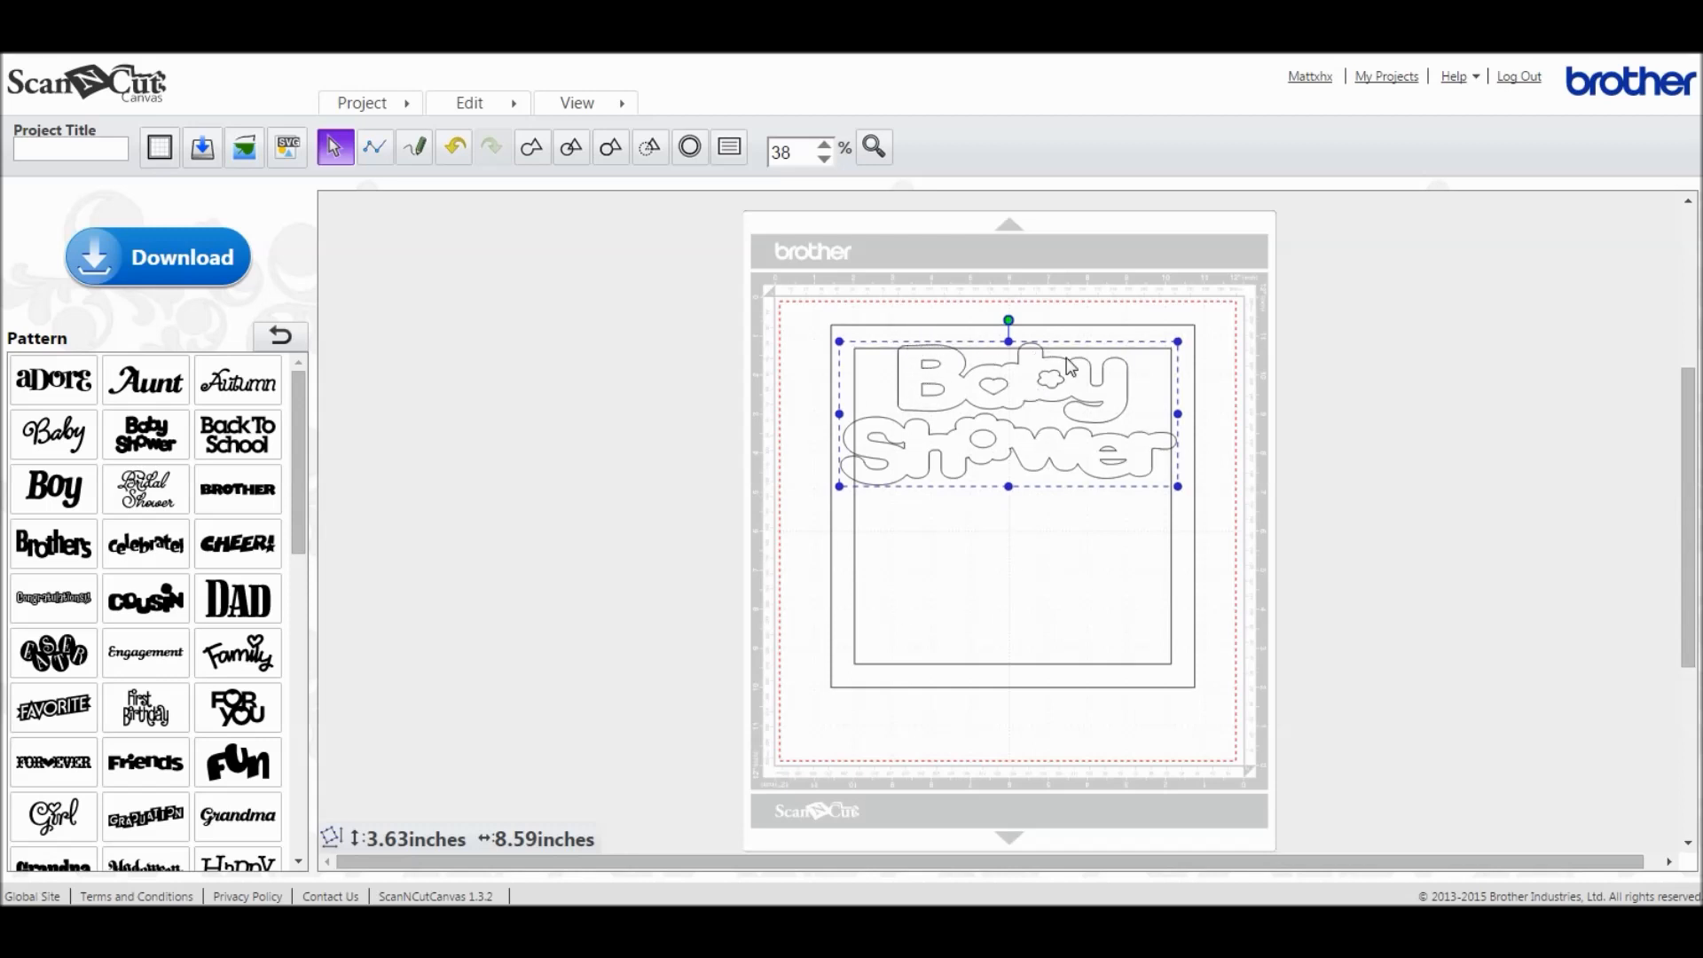
pyautogui.moveTo(1205, 481)
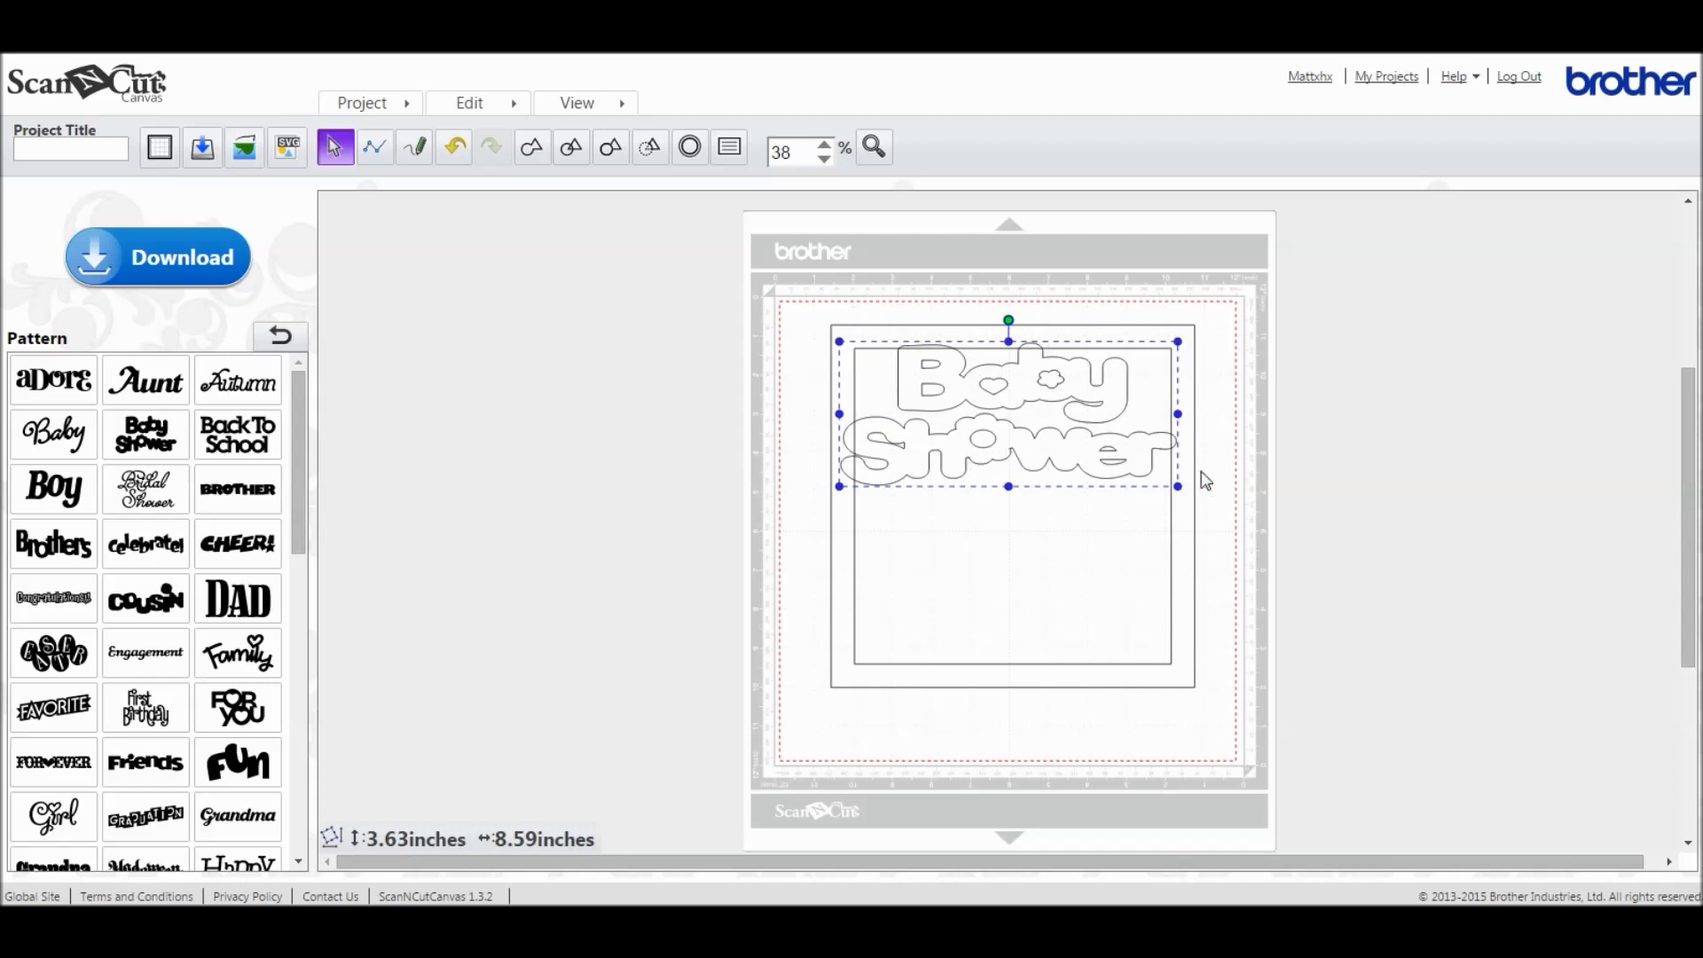
pyautogui.moveTo(929, 335)
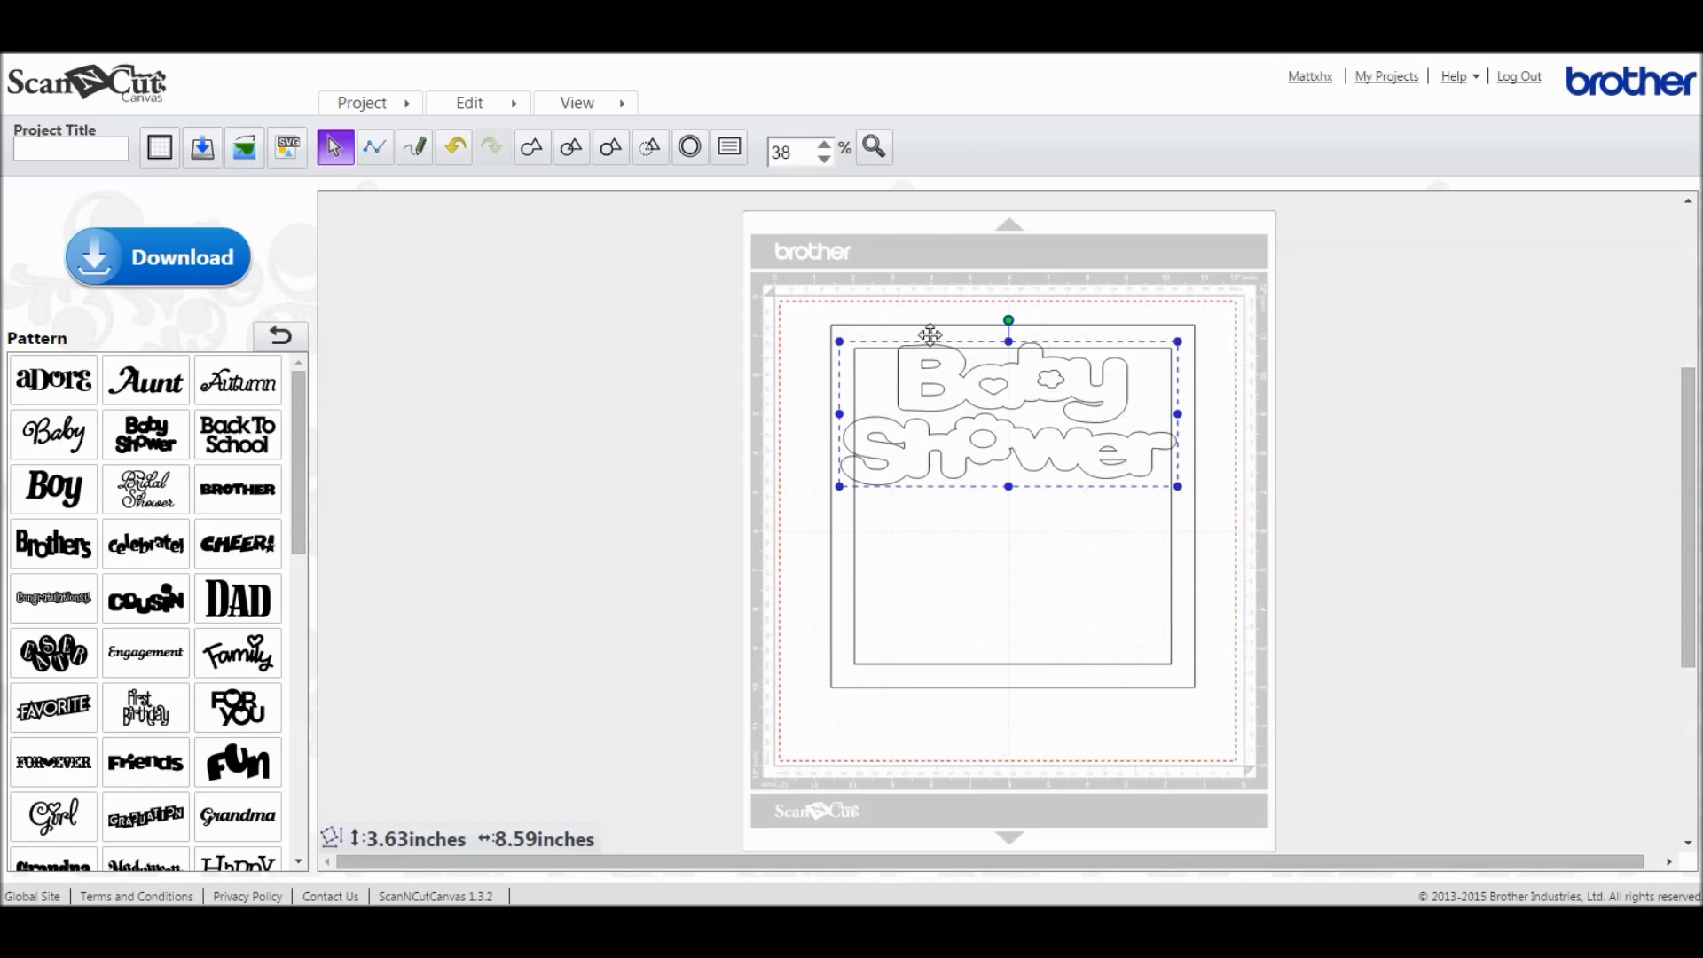
pyautogui.moveTo(997, 407)
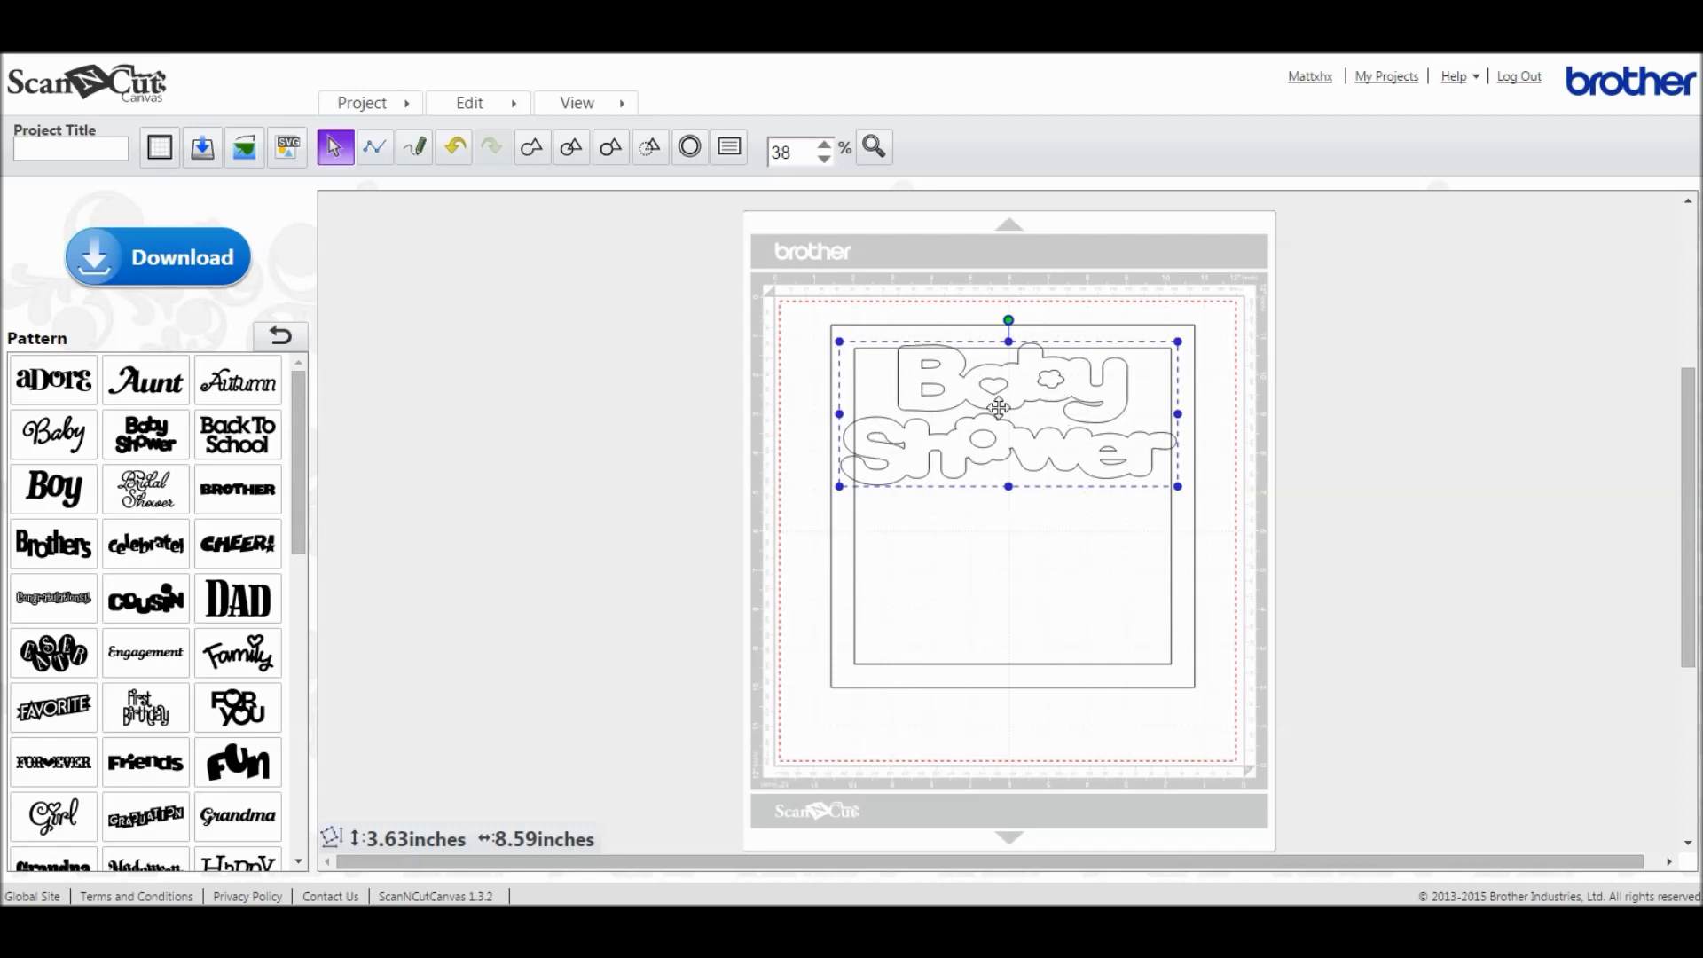
pyautogui.moveTo(888, 359)
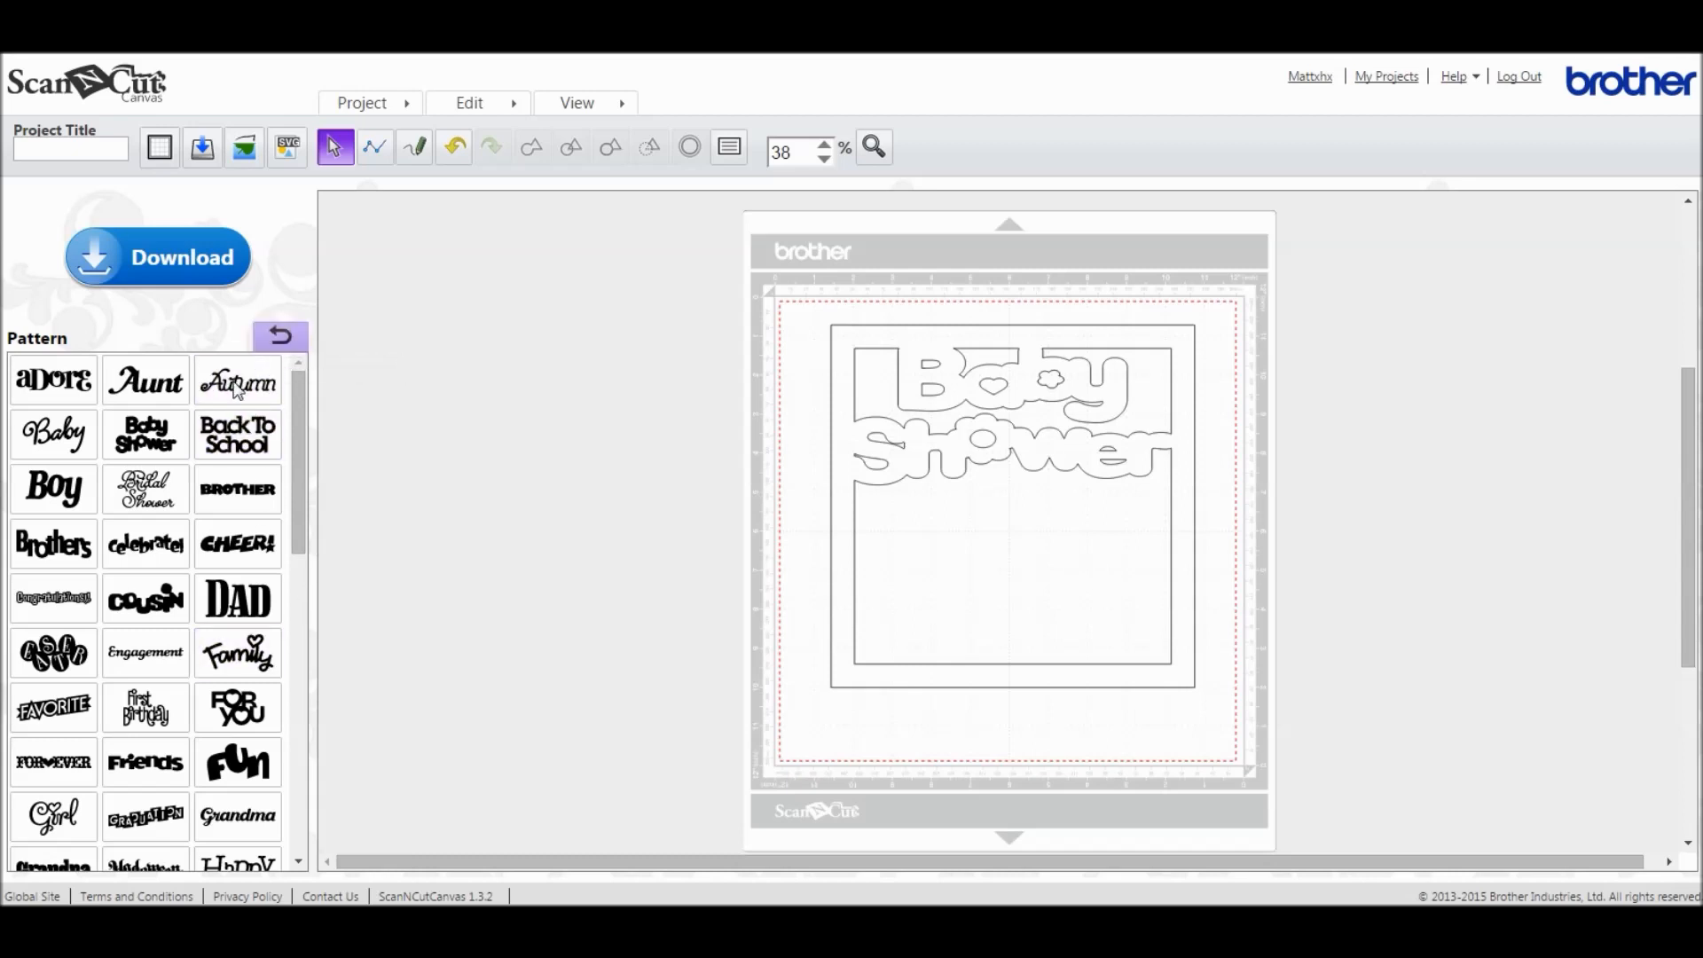
# Step: Add the MOM logo, about 8.40 by 2.04 inches, in the frame's lower part
pyautogui.scroll(-3)
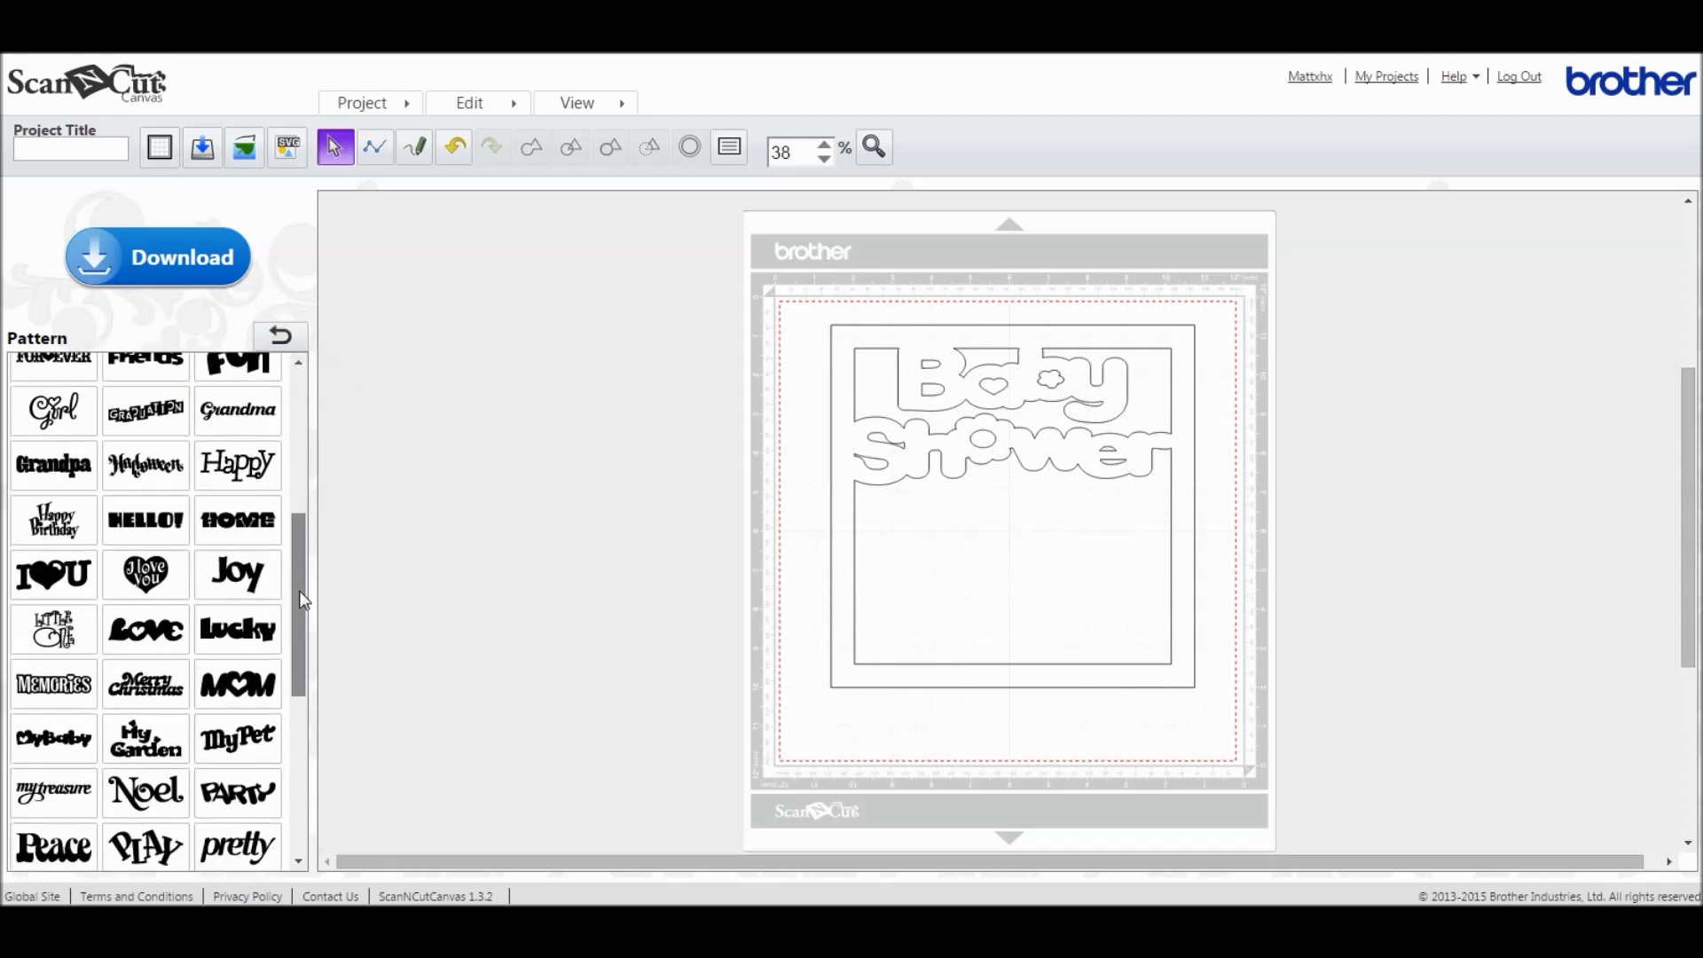
pyautogui.click(237, 664)
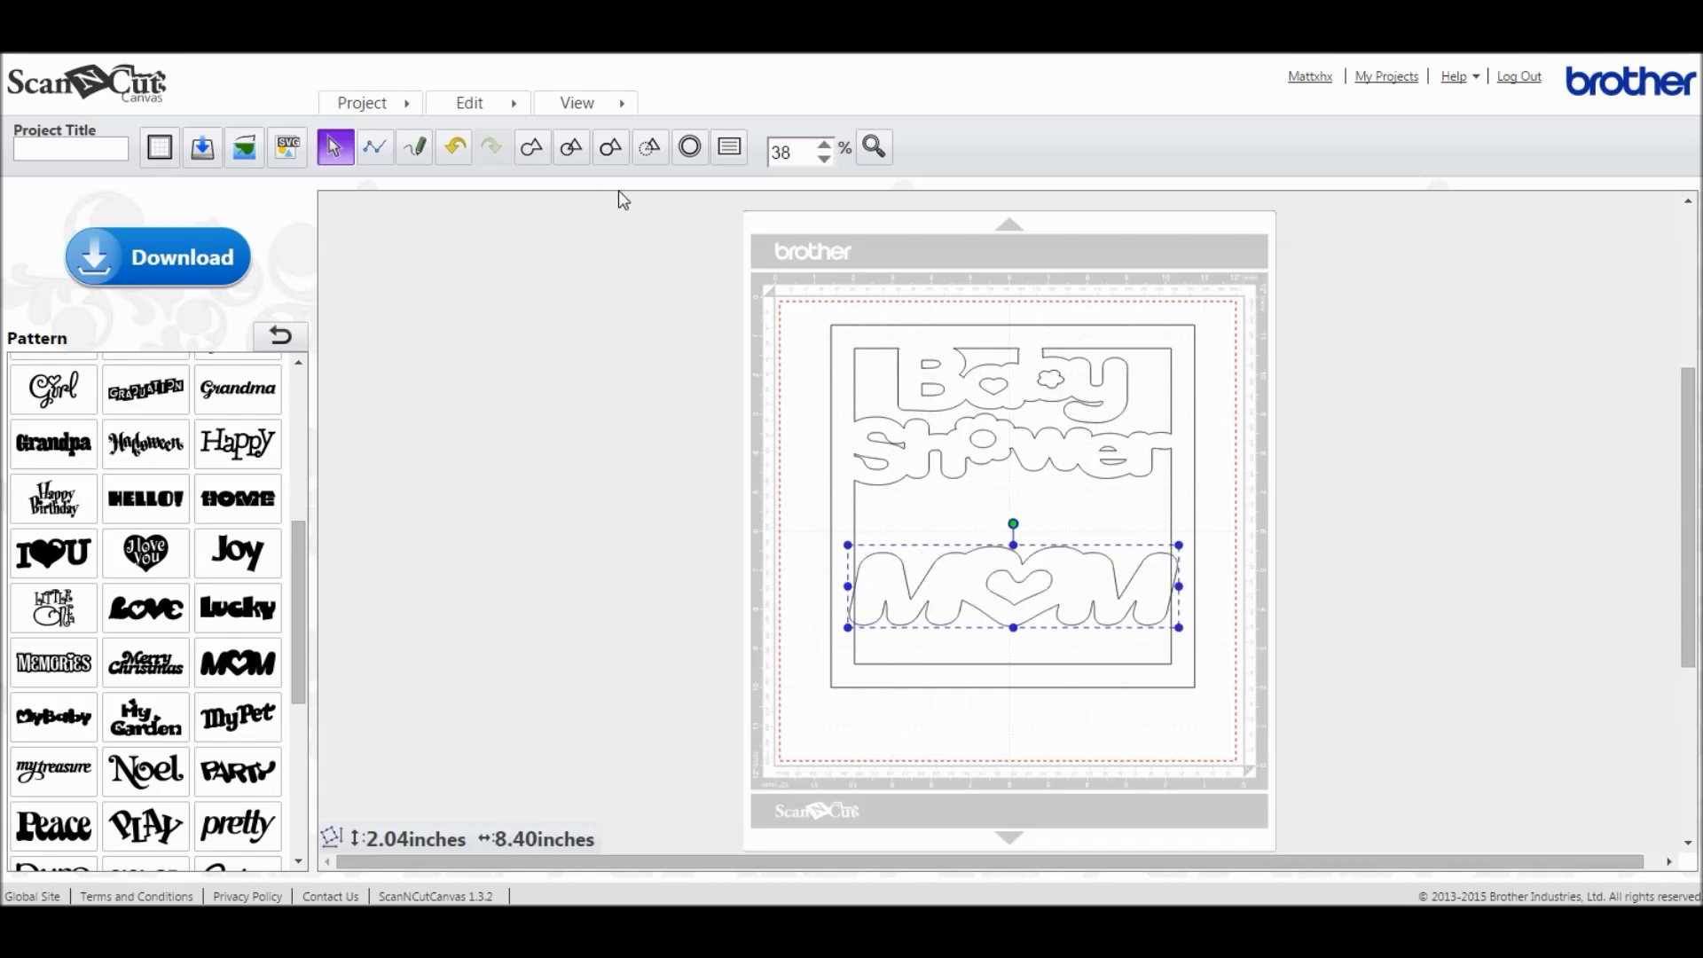
pyautogui.click(469, 102)
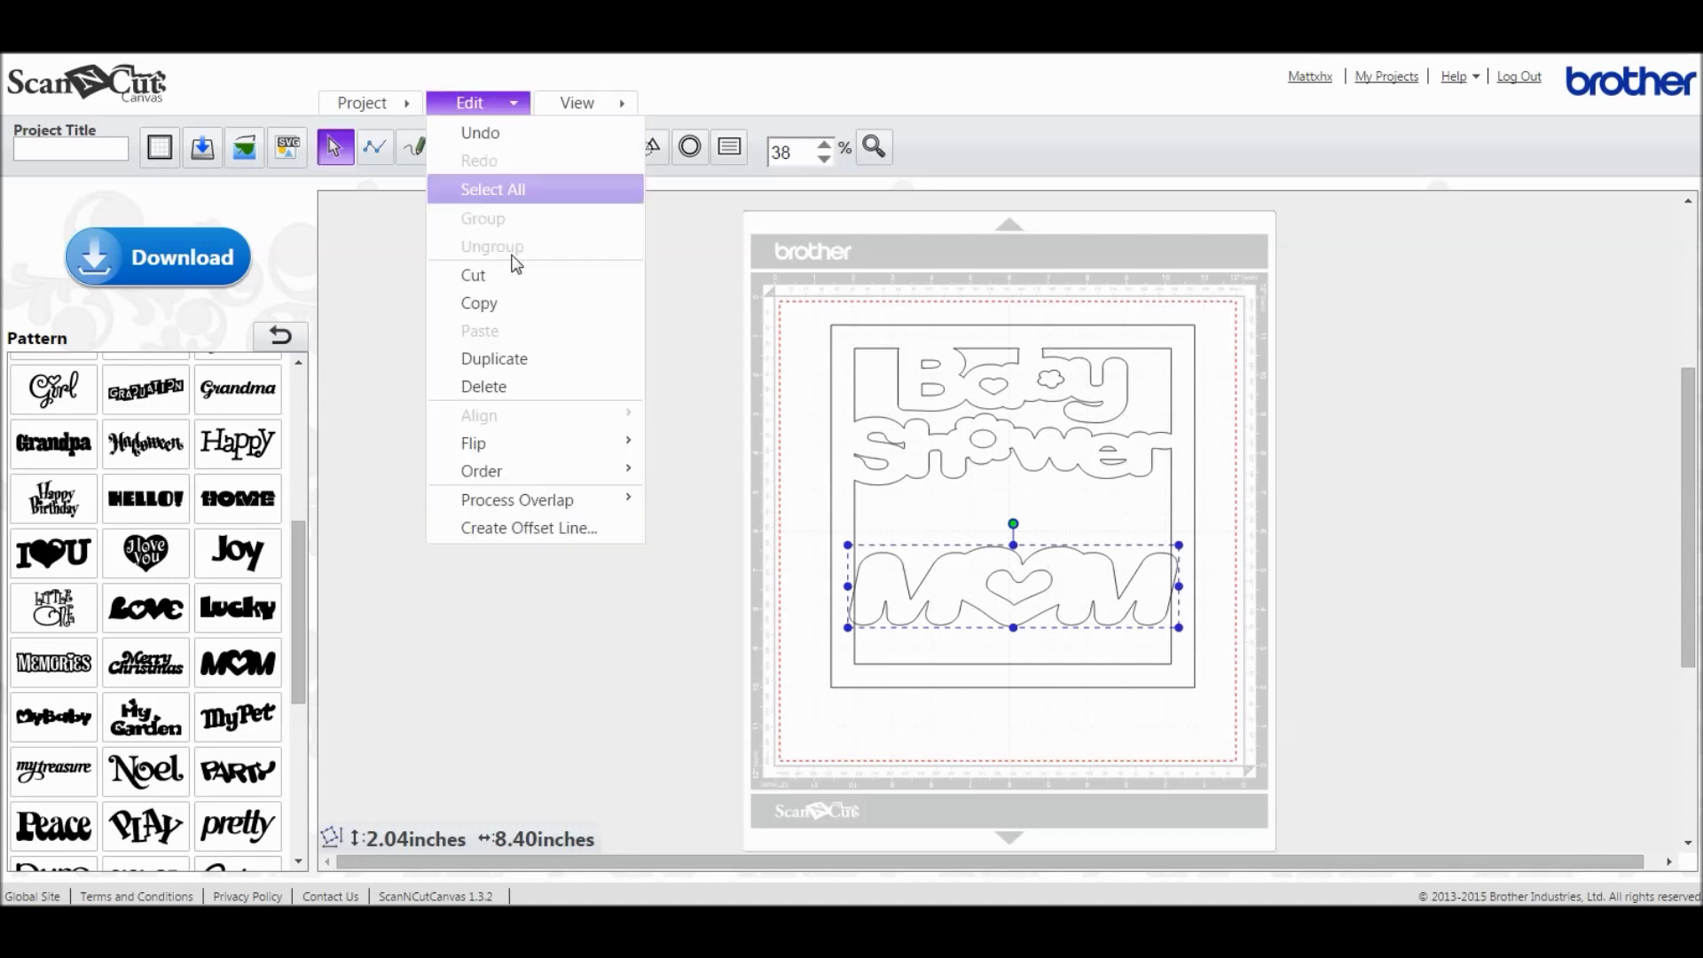